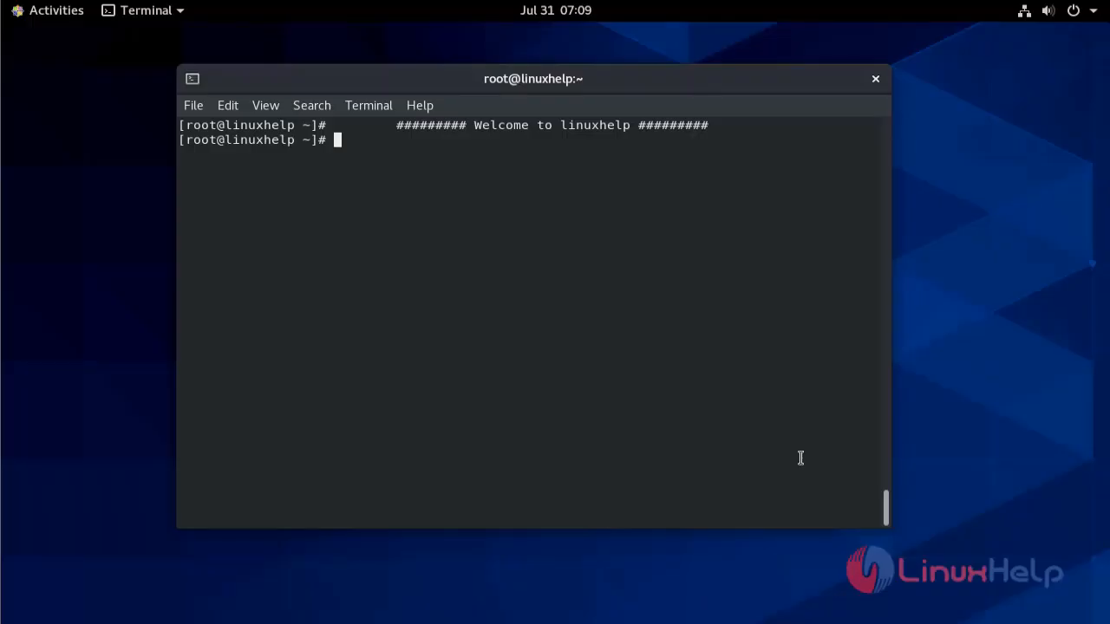
Query the installed release with rpm -q centos-release, showing centos-release 8.2 el8 x86_64.
type("rpm")
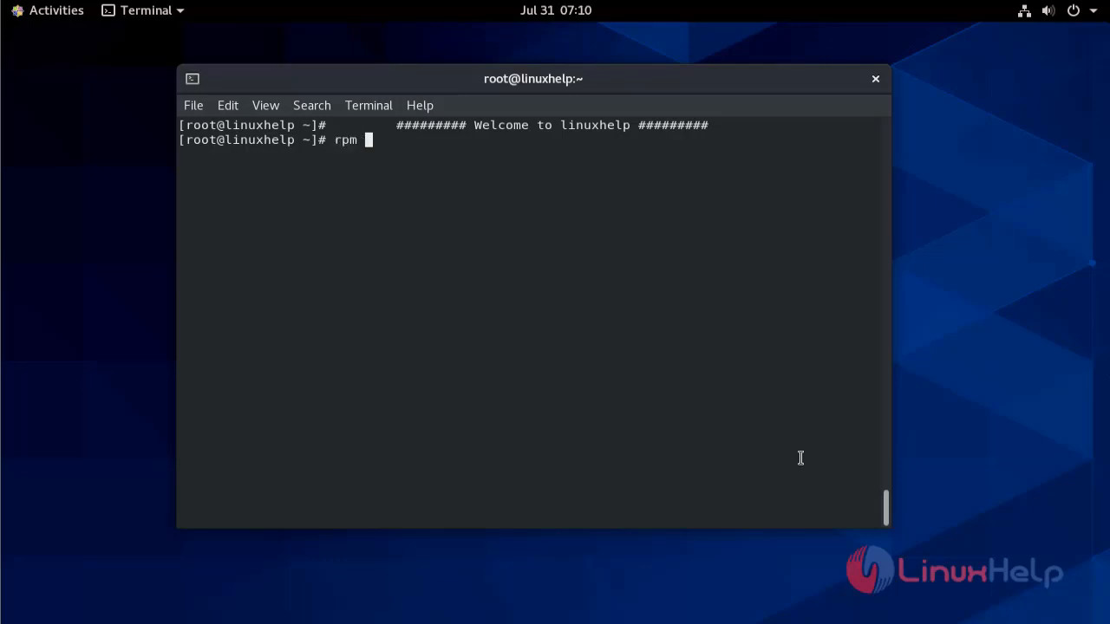
type("-q cento")
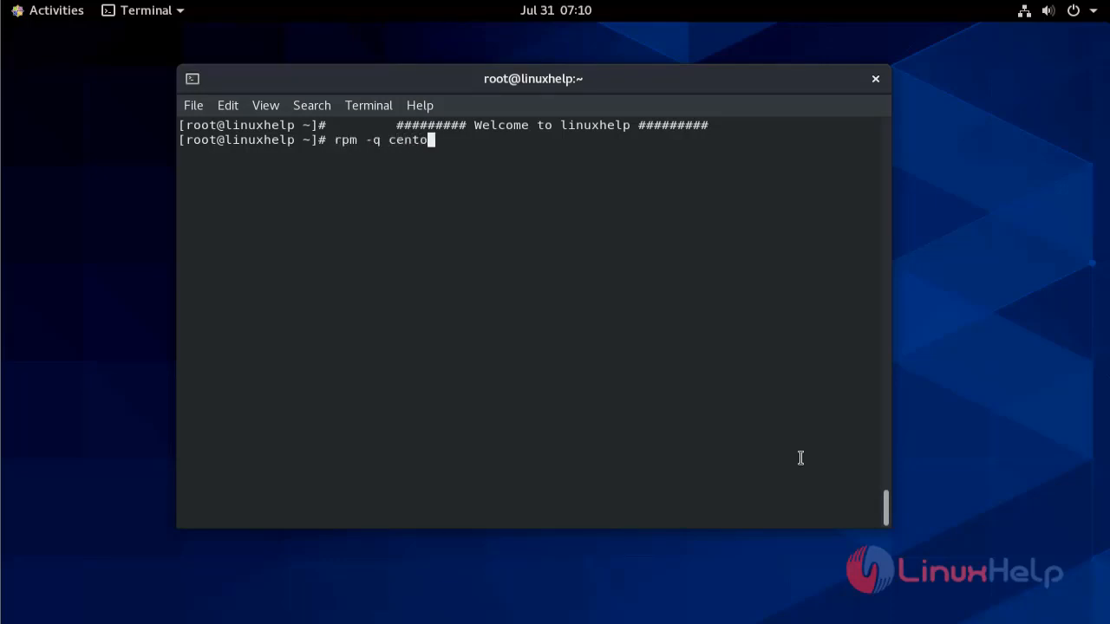
type("s-release")
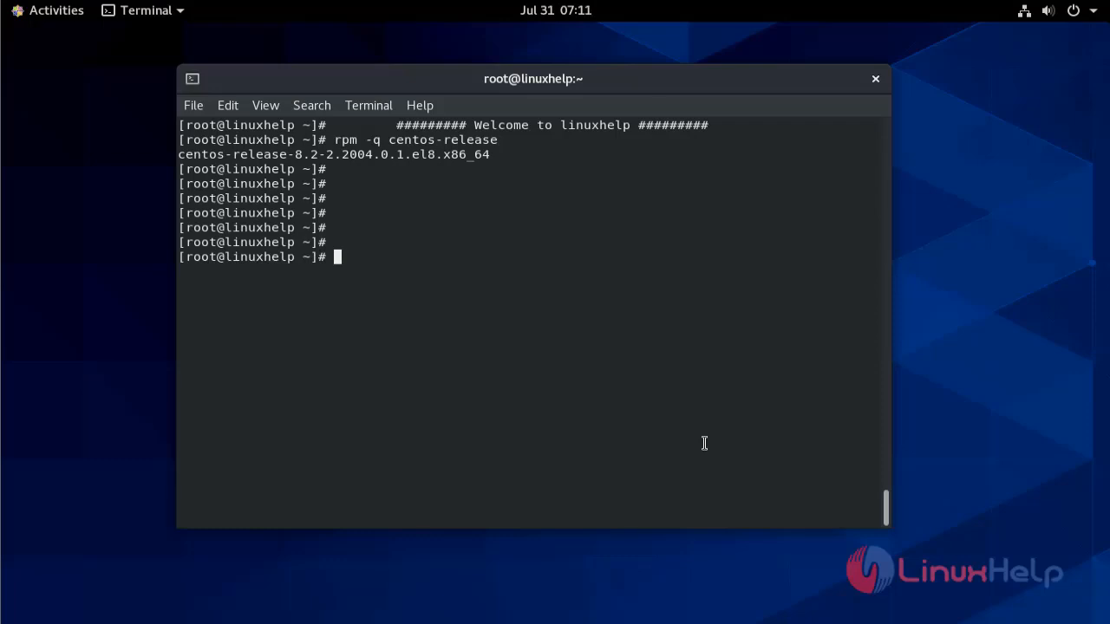
Download the Pluck master zip with wget from codeload.github.com/pluck-cms/pluck/zip/master.
type("wget")
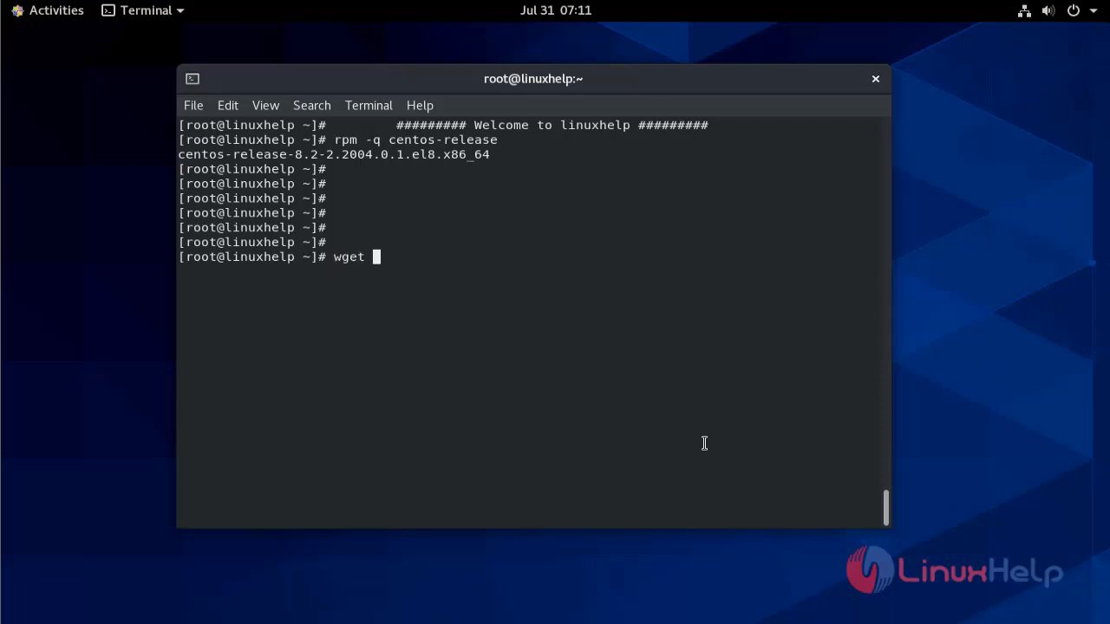
type("https://codeload.github.com/pluck-cms/pluck/zip/master")
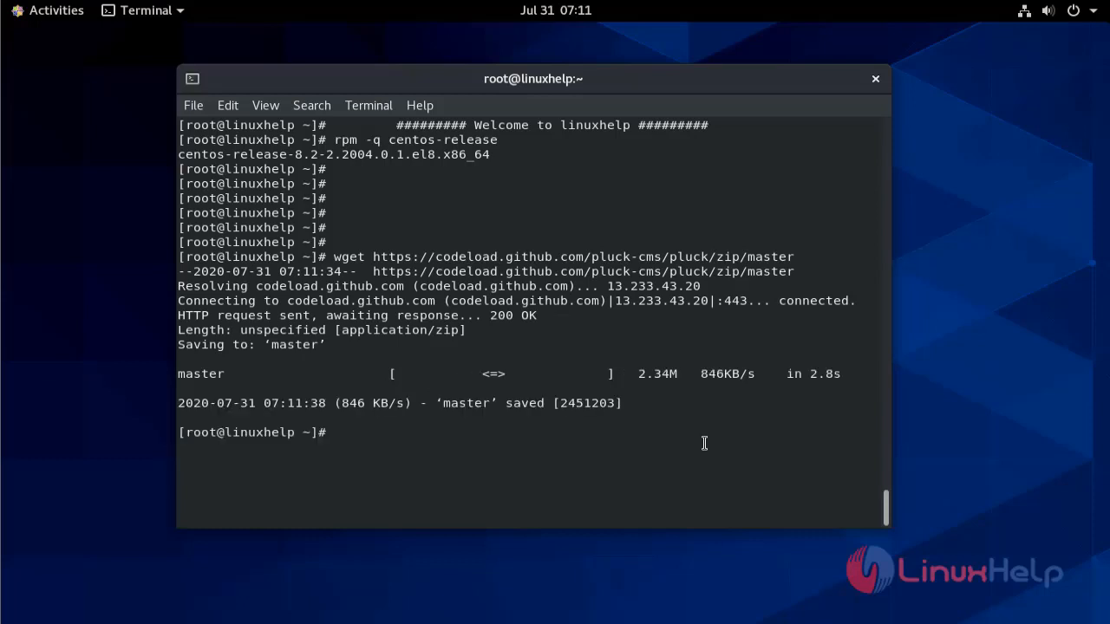
key("Return")
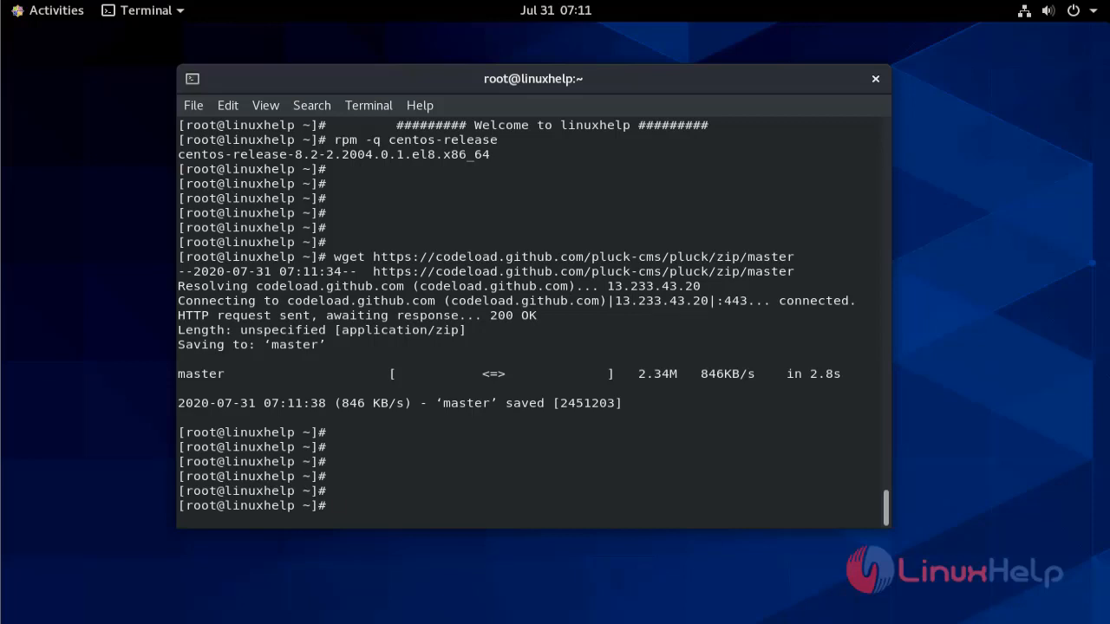
Unzip master and move the extracted pluck-master folder to /var/www/pluck.
type("unzip ma")
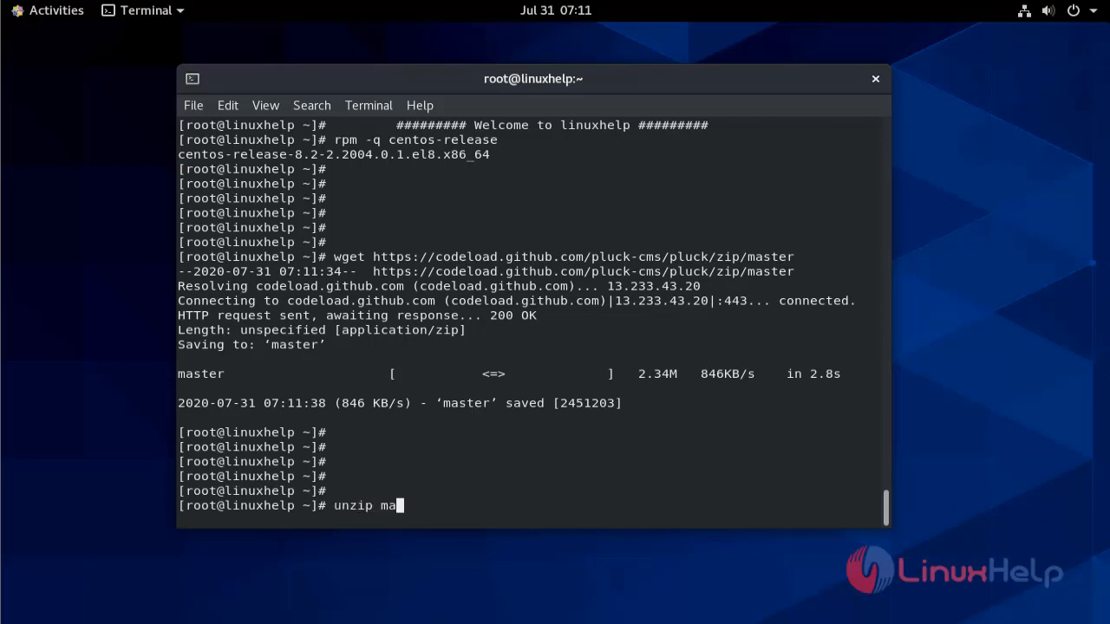
type("st")
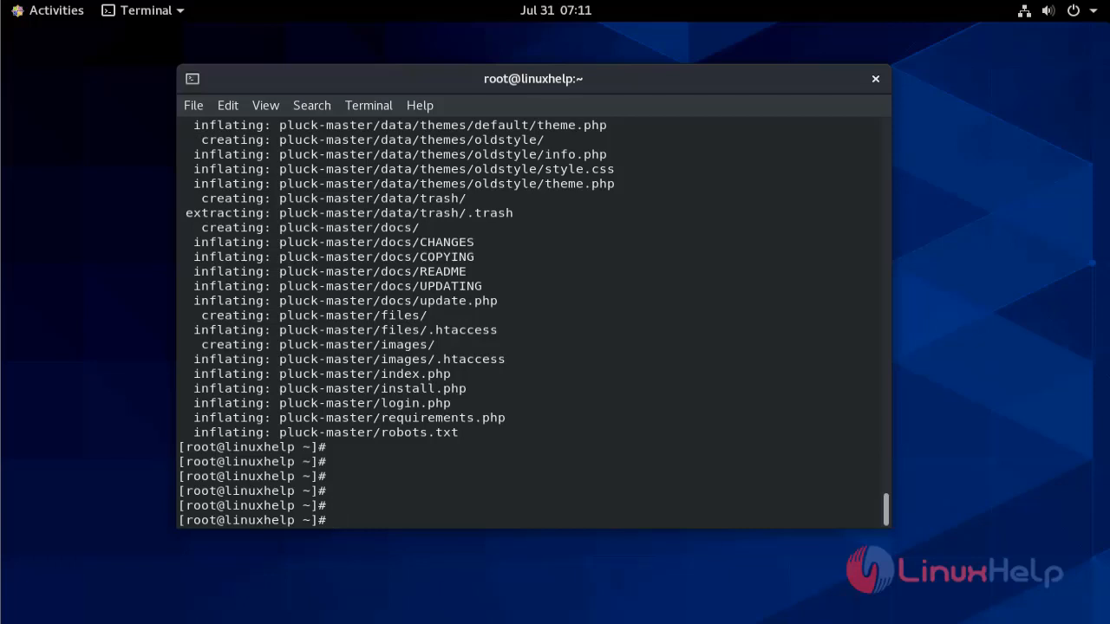
type("mv pluck-master/")
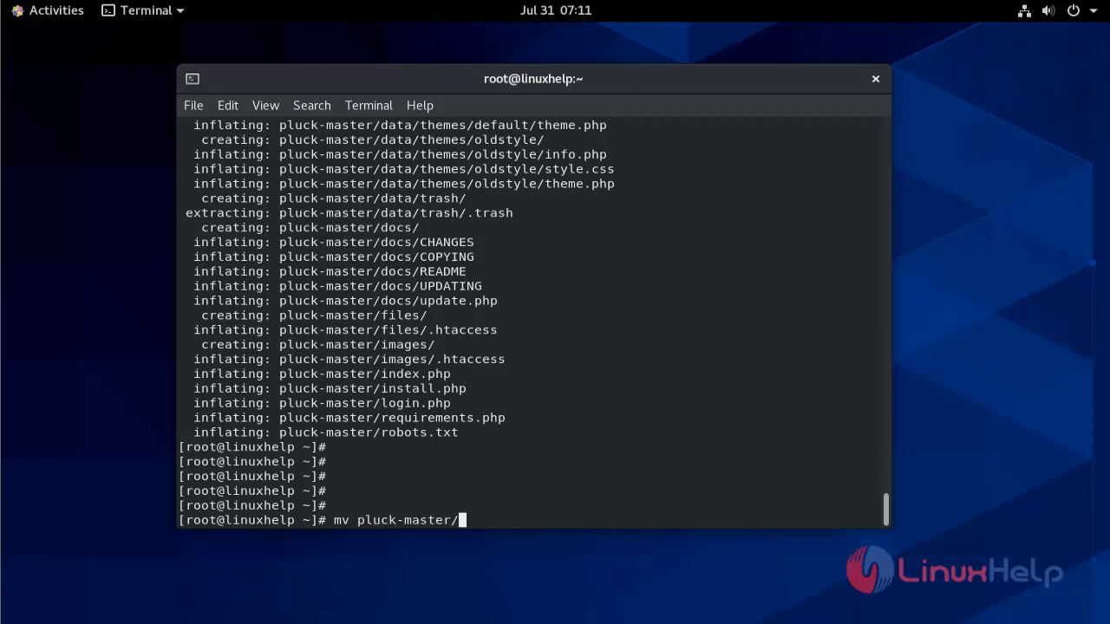
type("/var/www/plu")
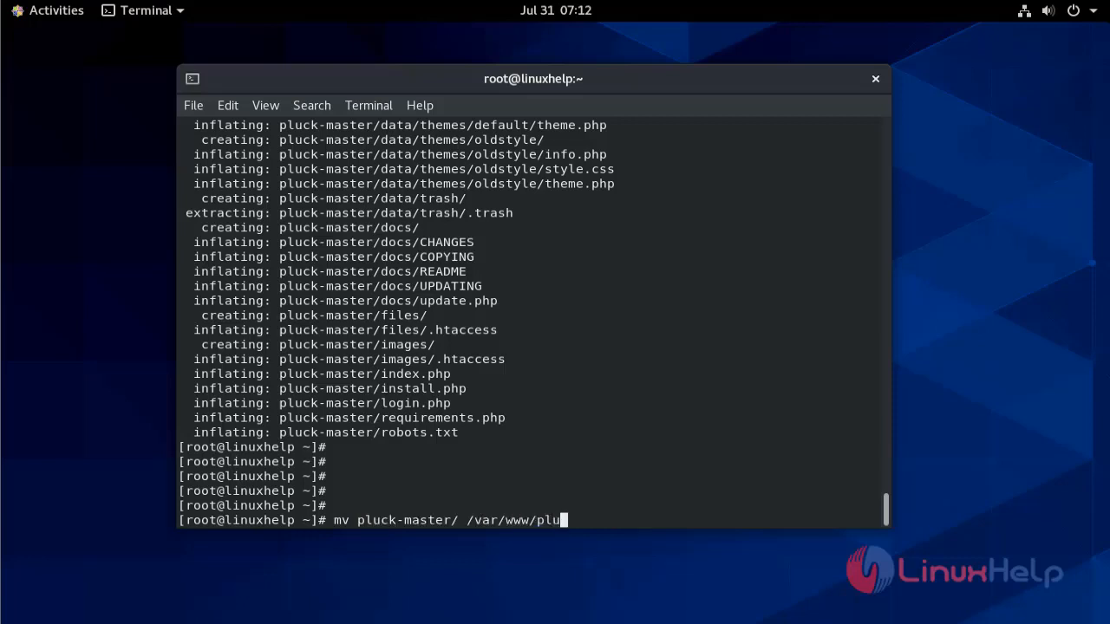
key("Return")
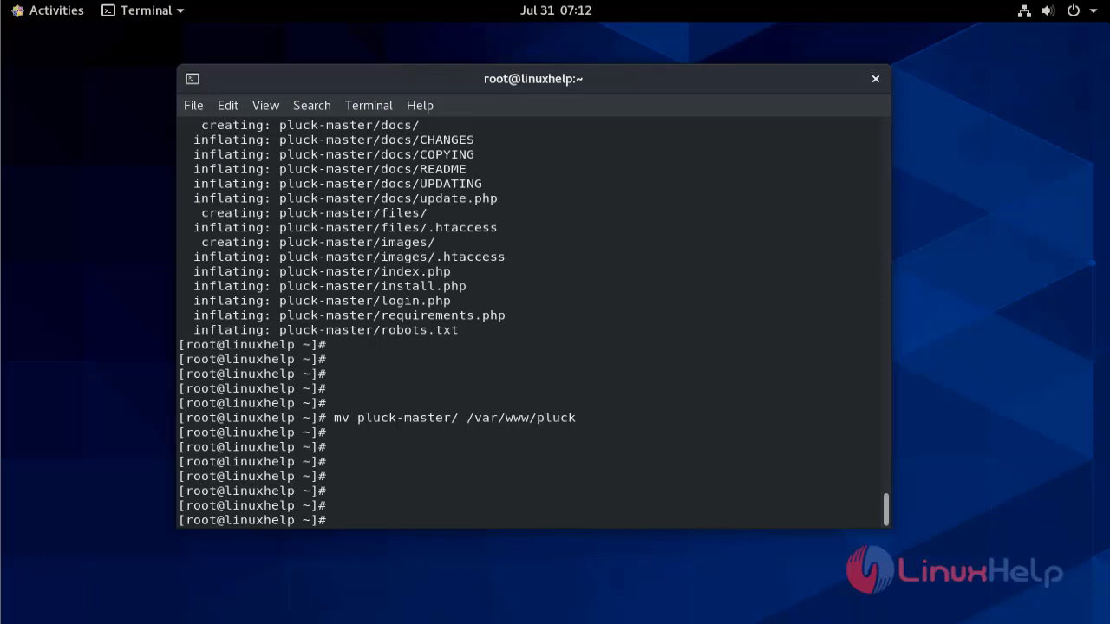
Set recursive ownership of /var/www/pluck to apache:apache with chown -R.
type("chown -R")
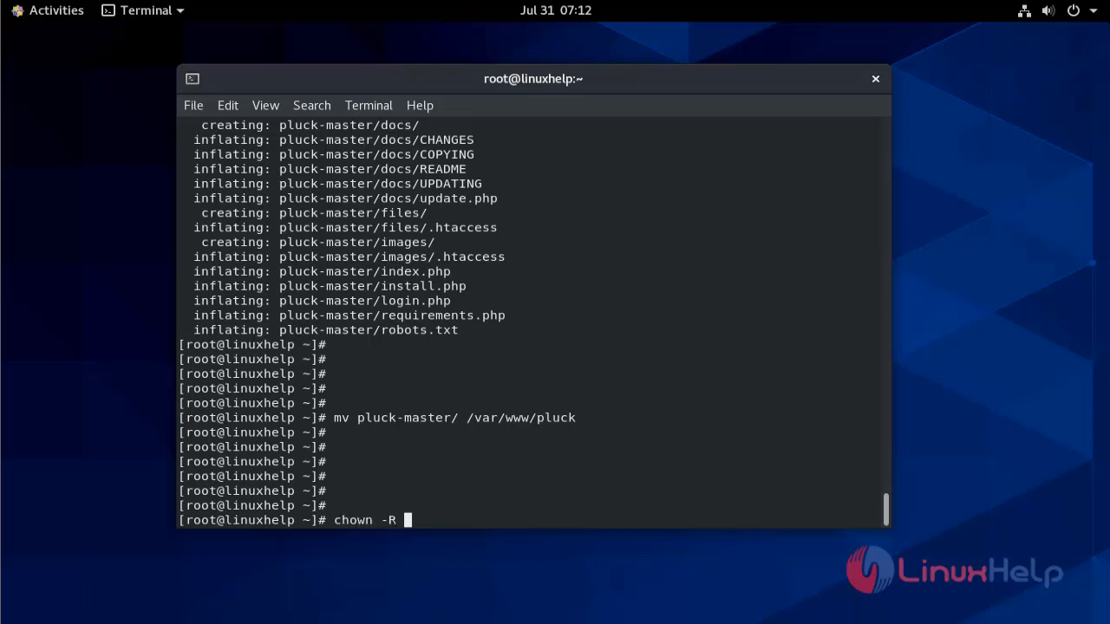
type("apache:apache /va")
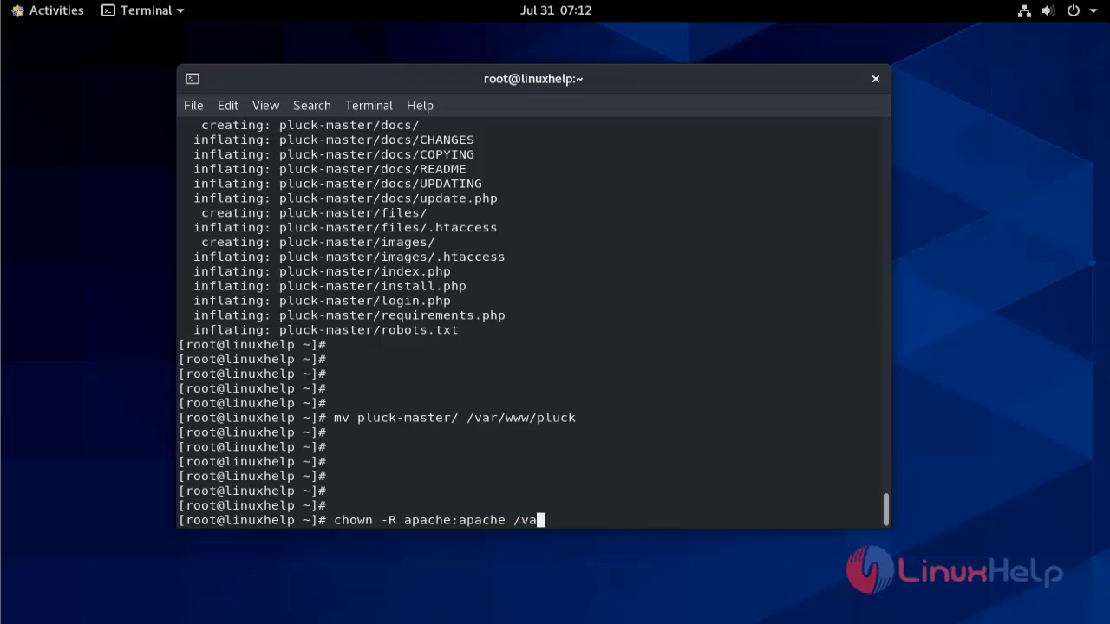
type("r/www/p")
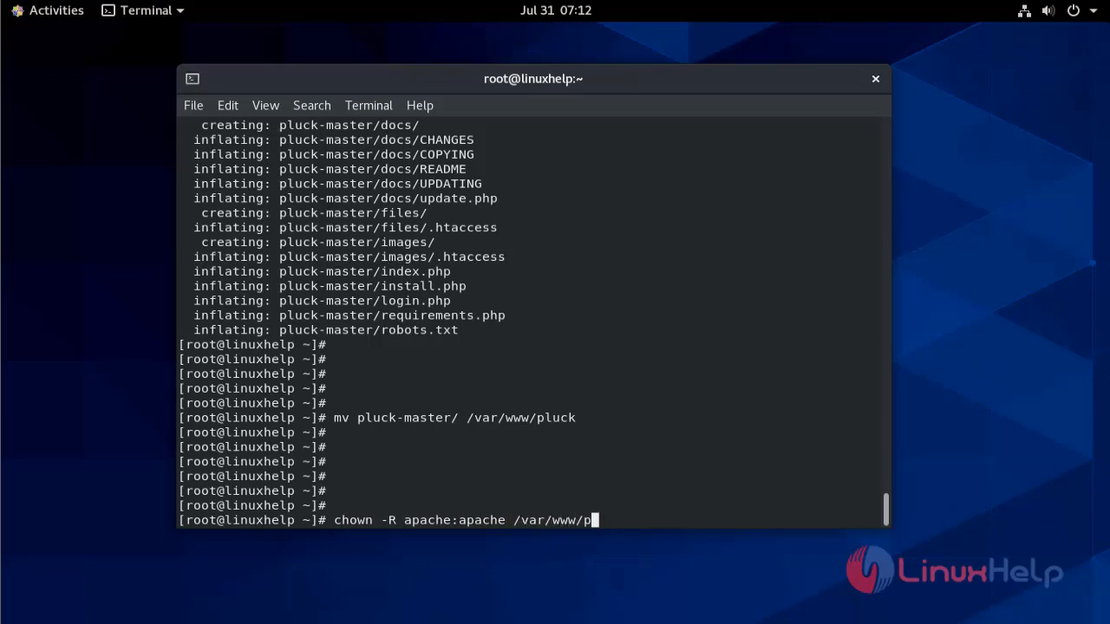
key("Return")
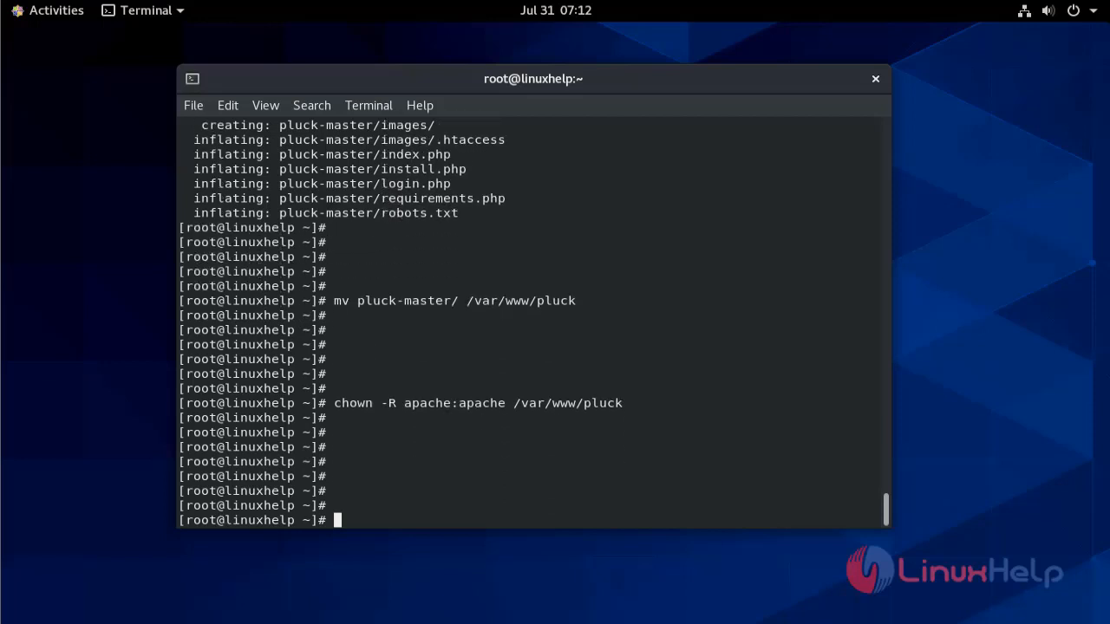
Apply recursive 755 permissions to /var/www/pluck with chmod -R.
type("chmod -R")
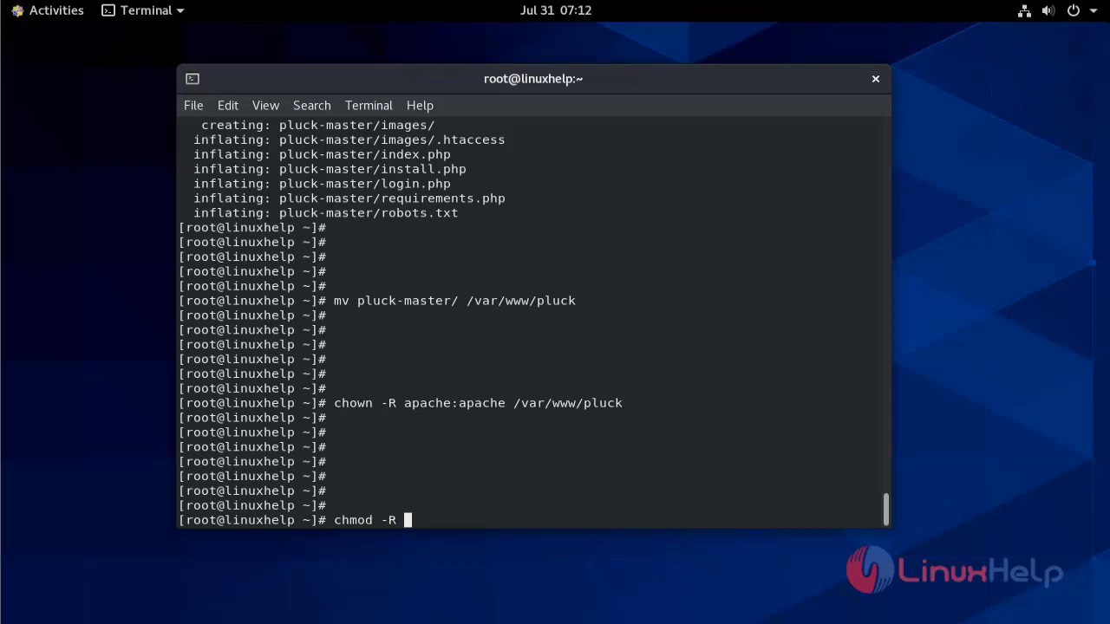
type("755 /va")
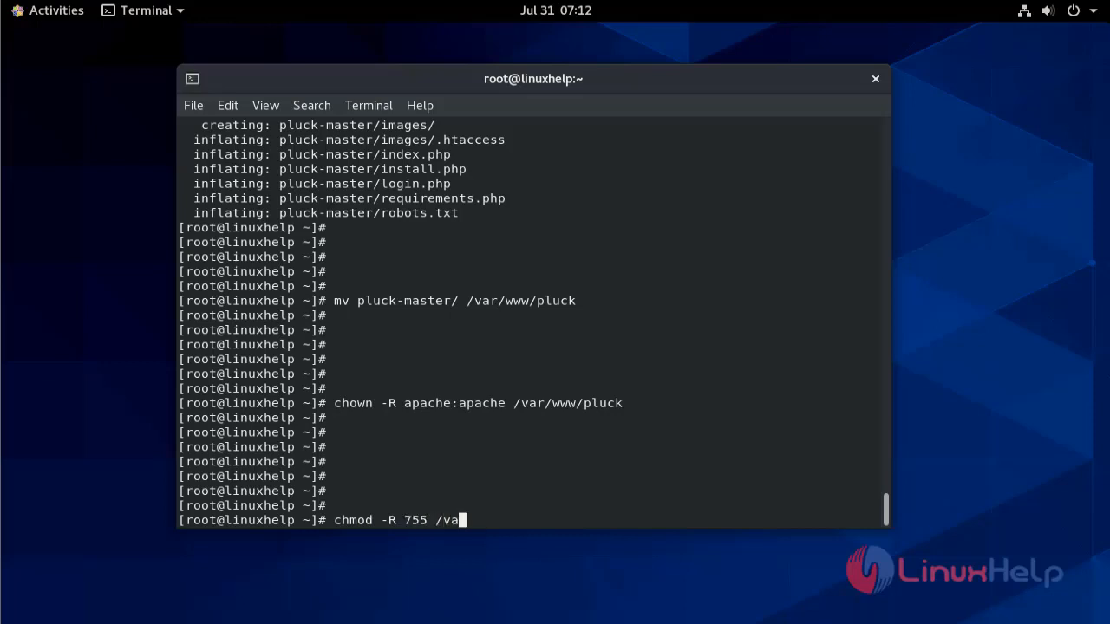
type("r/")
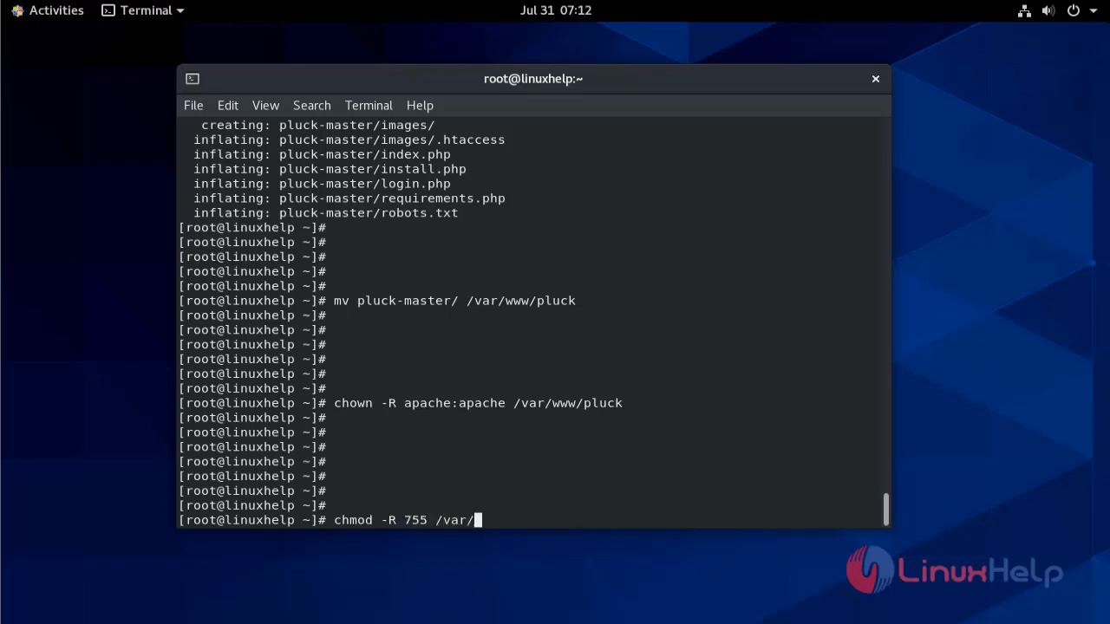
type("www/pl")
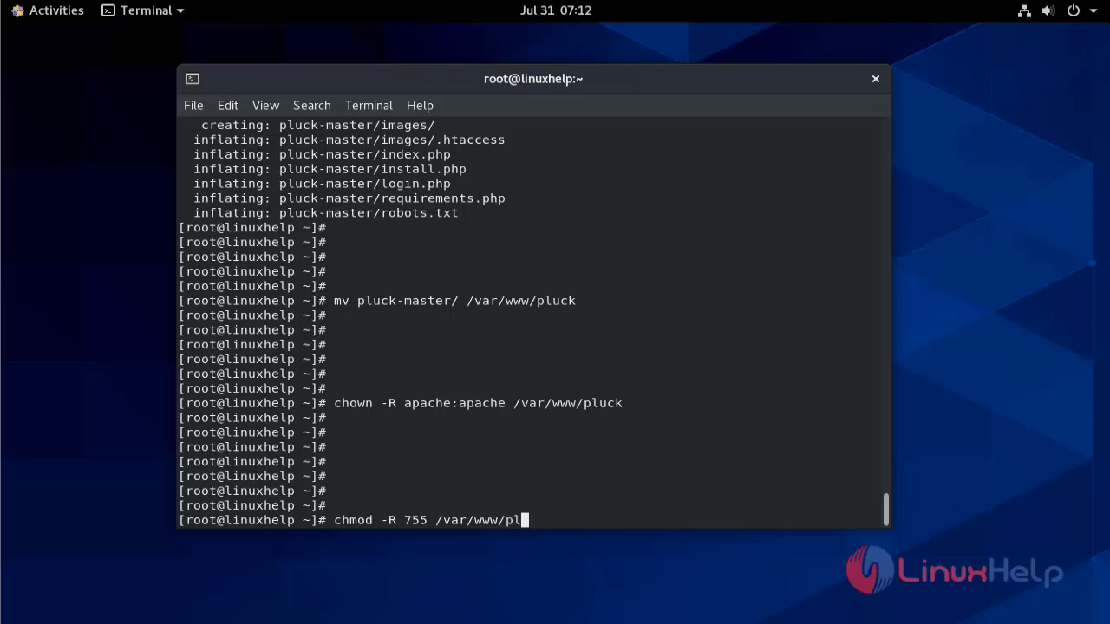
type("uck")
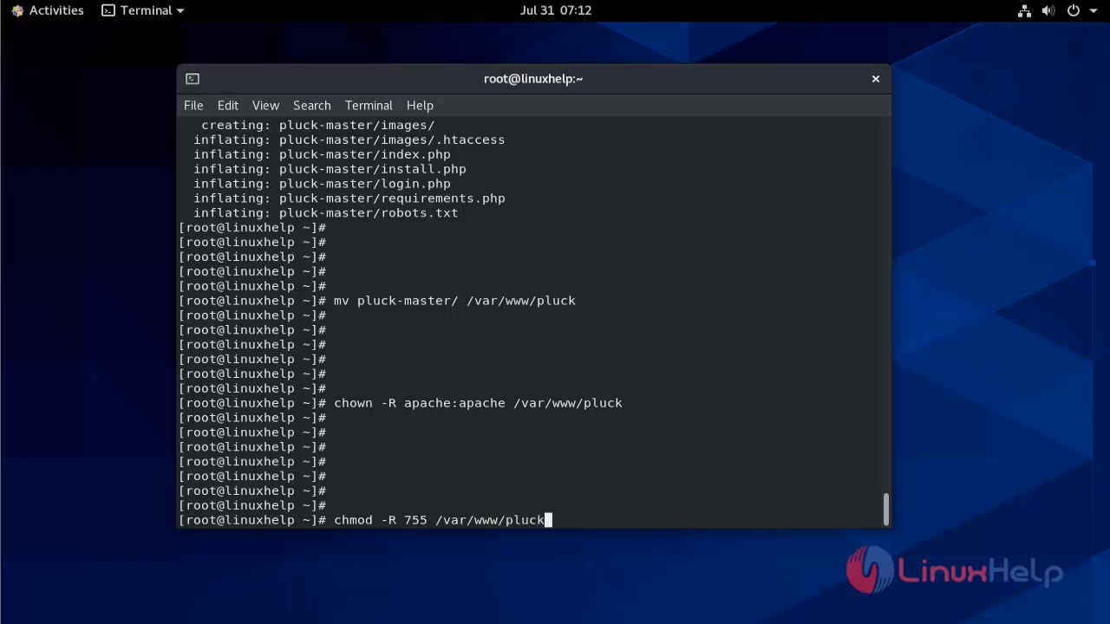
key("Return")
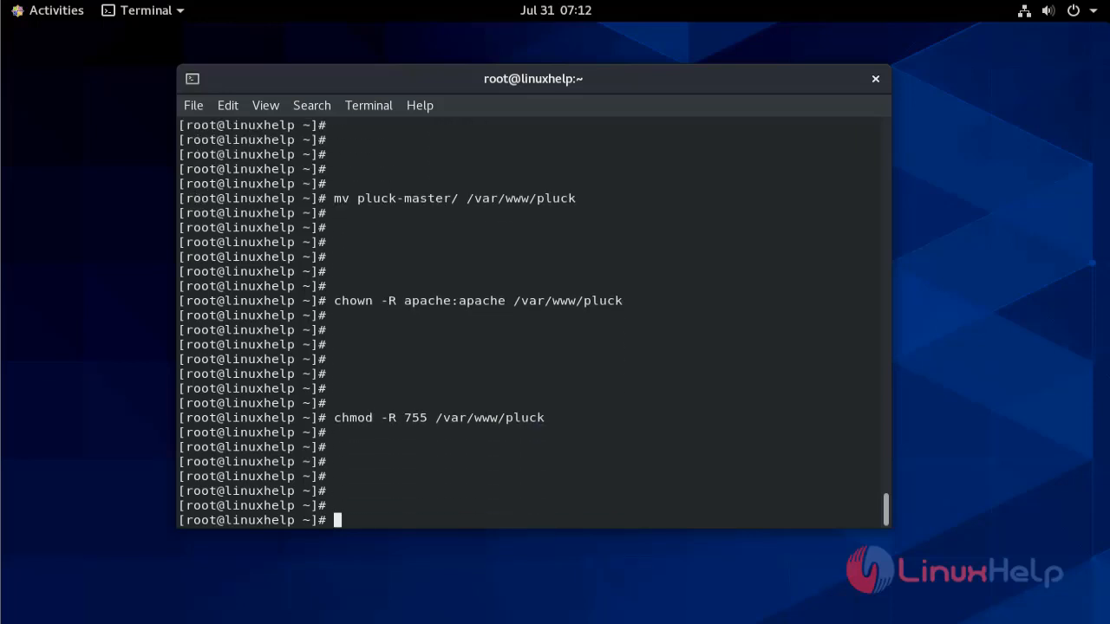
Create /etc/httpd/conf.d/pluck.conf in vim for the new site configuration.
scroll("down", 3)
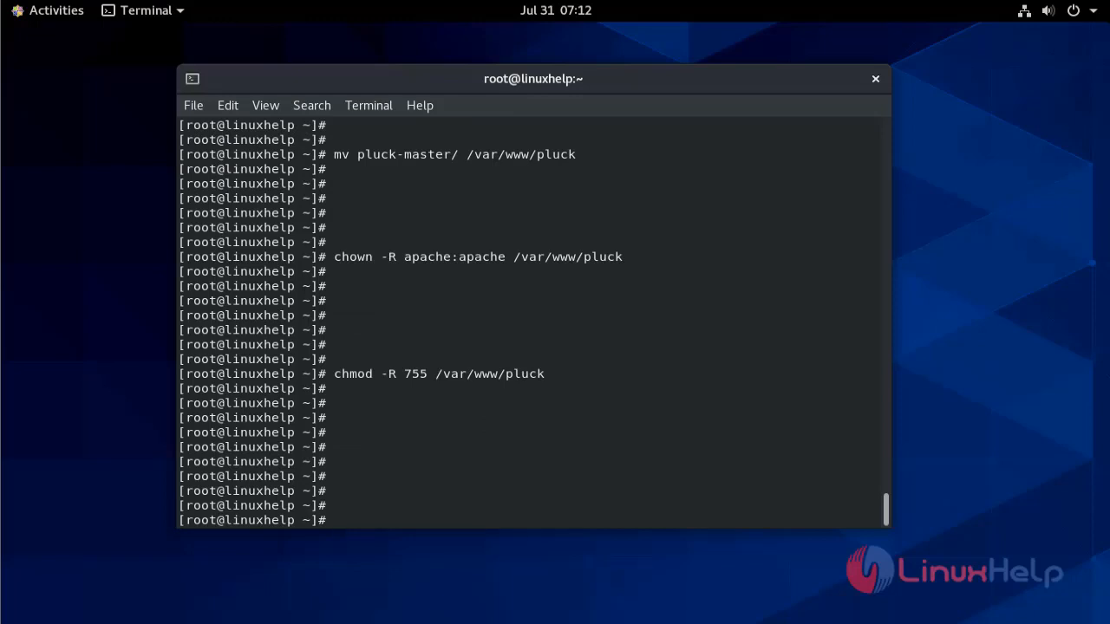
type("vim /et")
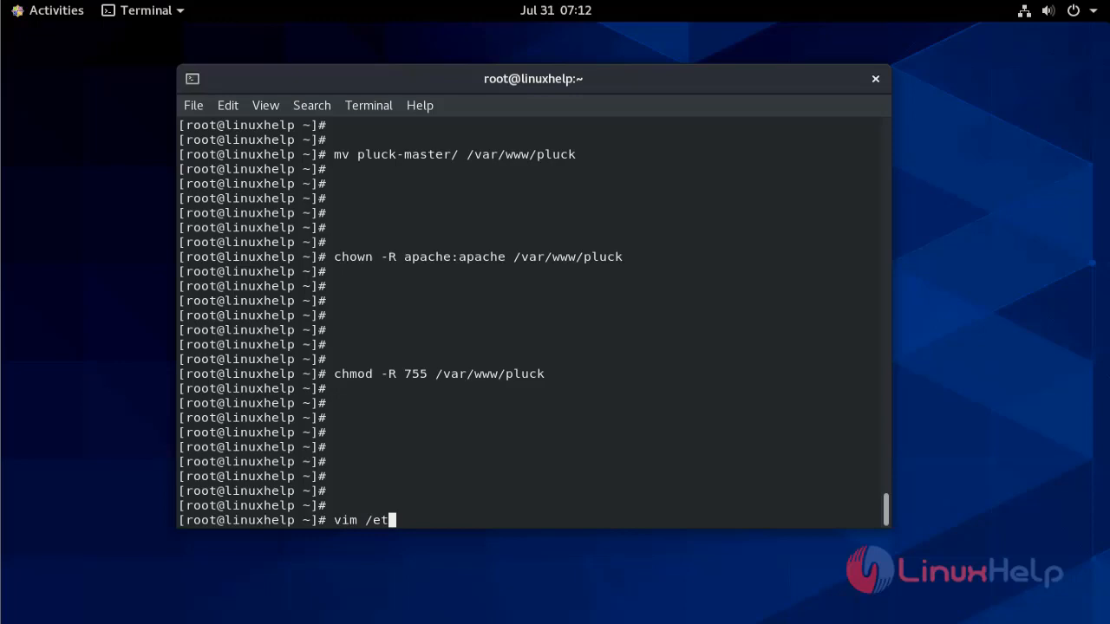
type("c/h")
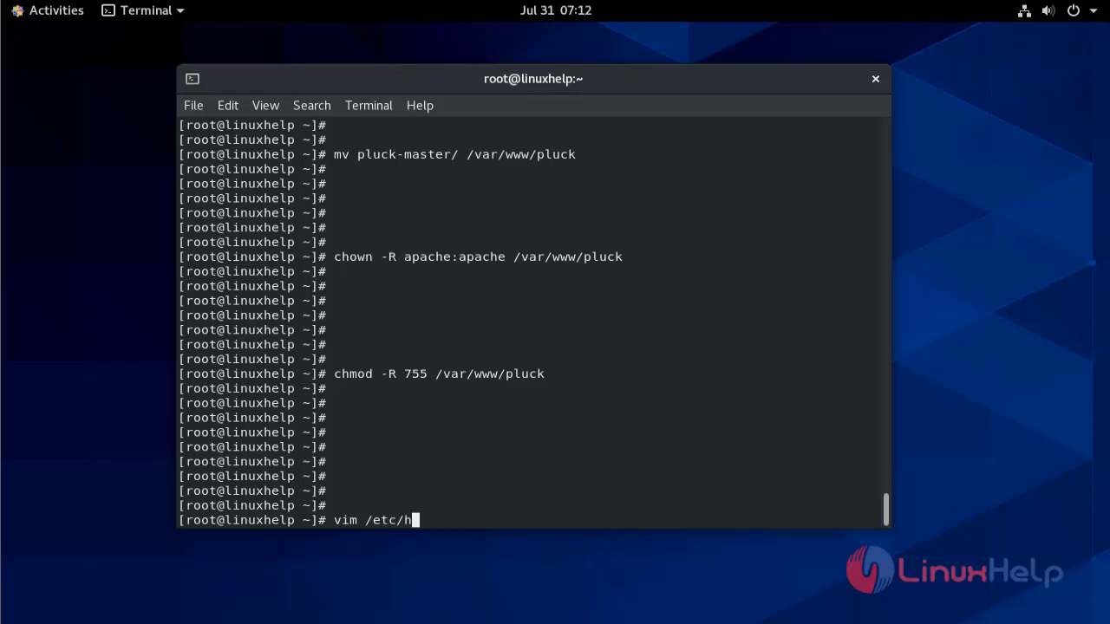
type("ttpd/con")
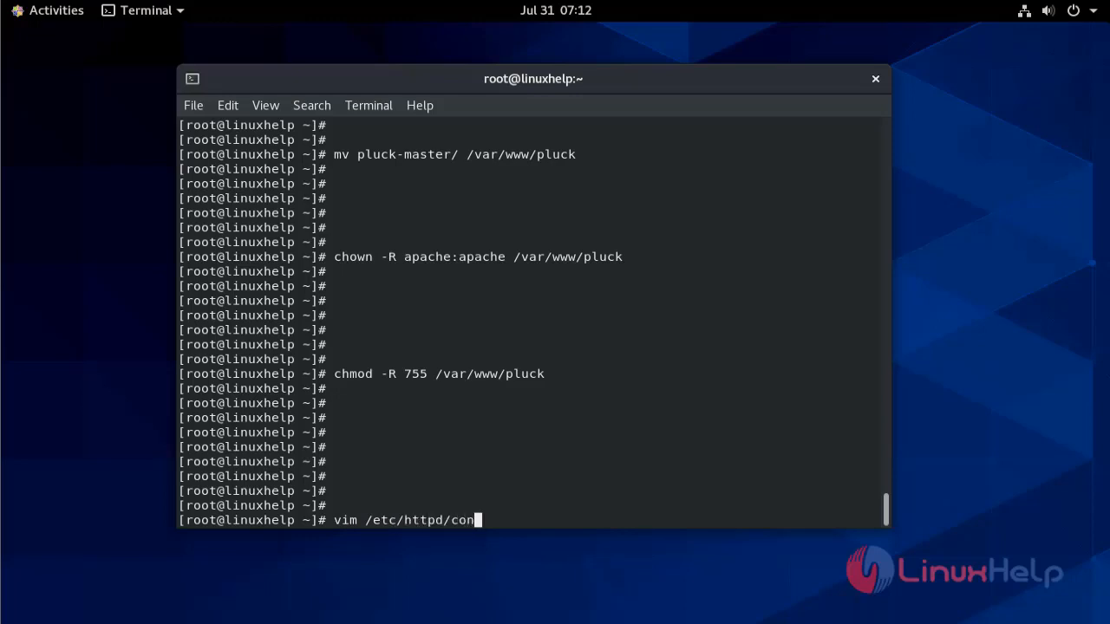
type("f.d/")
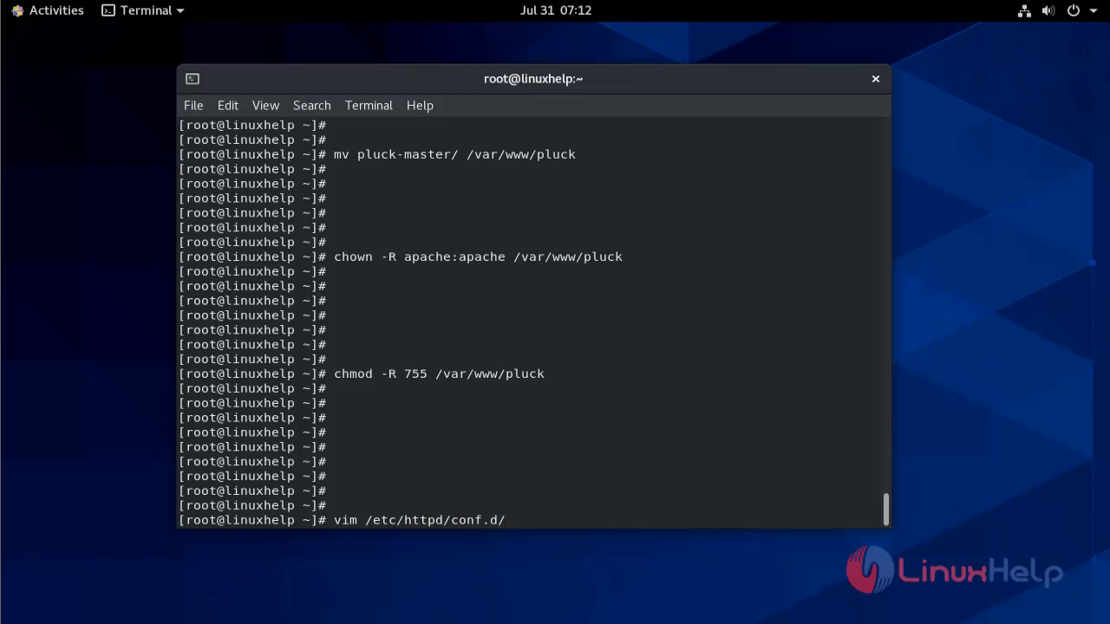
type("plu")
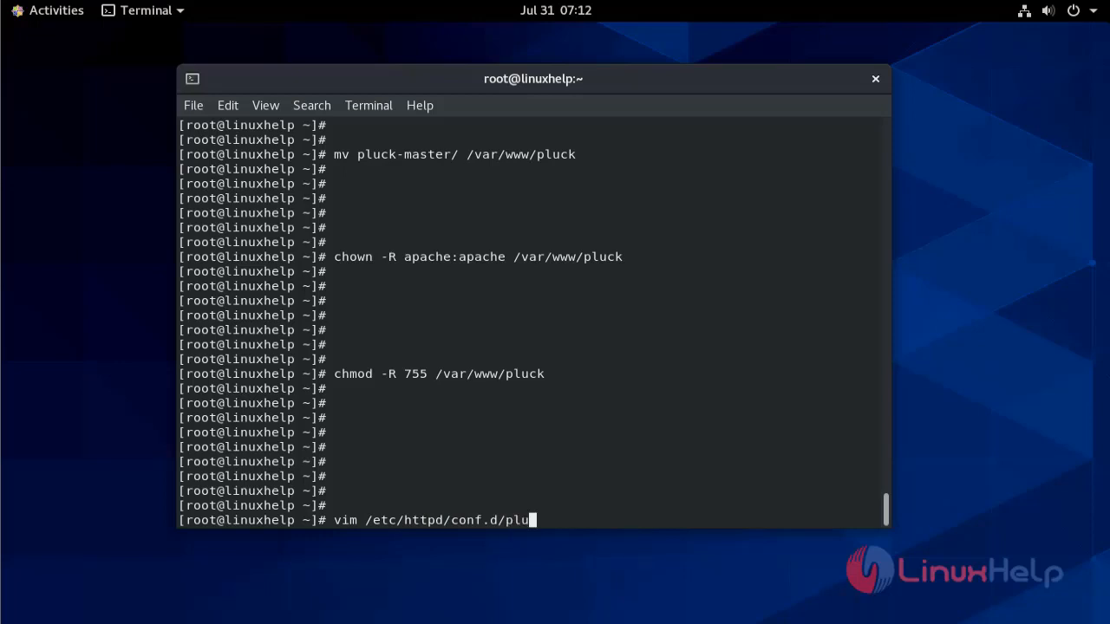
type("ck.")
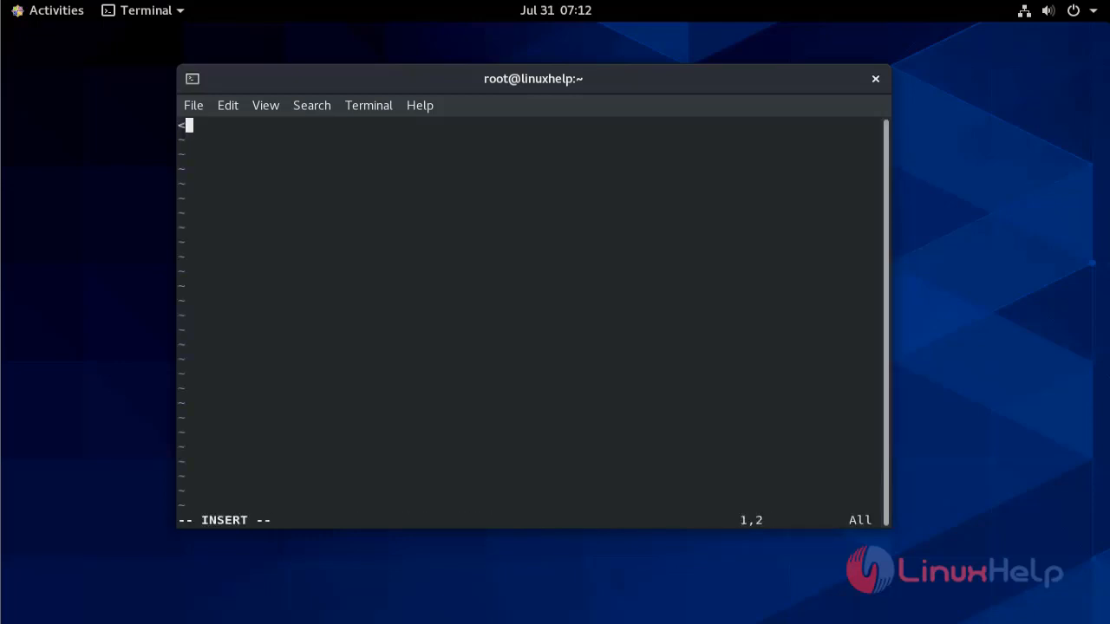
type("virtualhost *:80>")
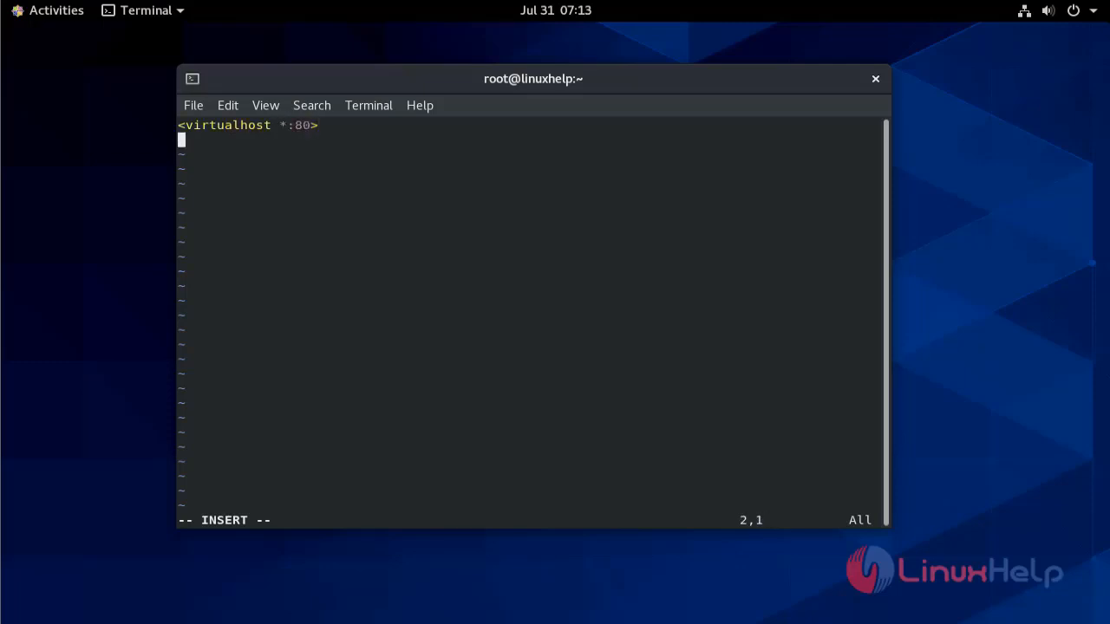
type("Servern")
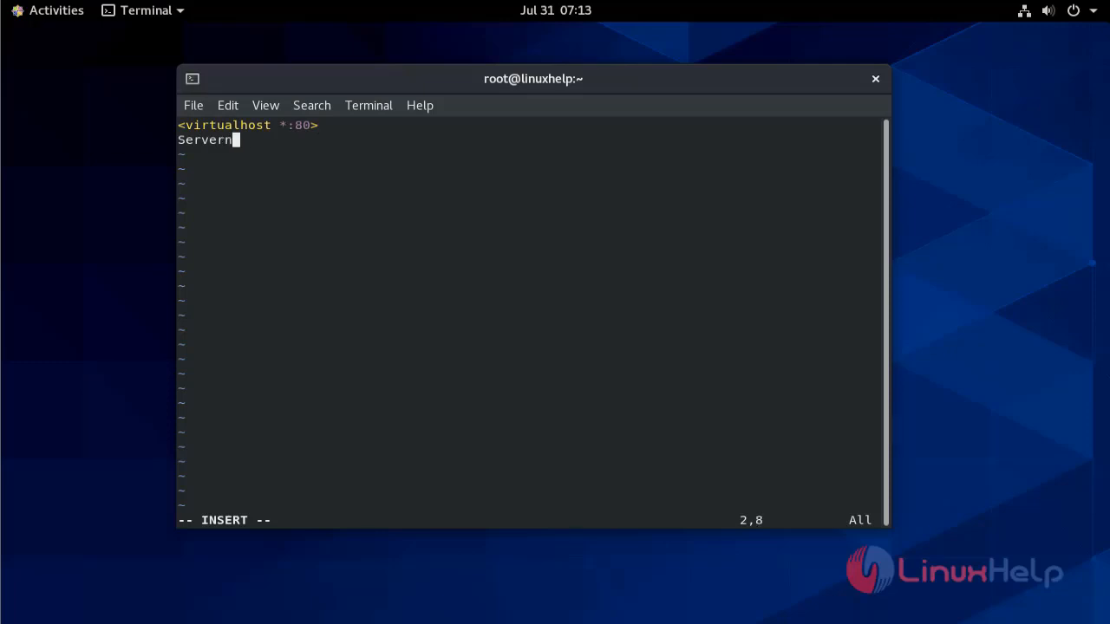
type("ame www.")
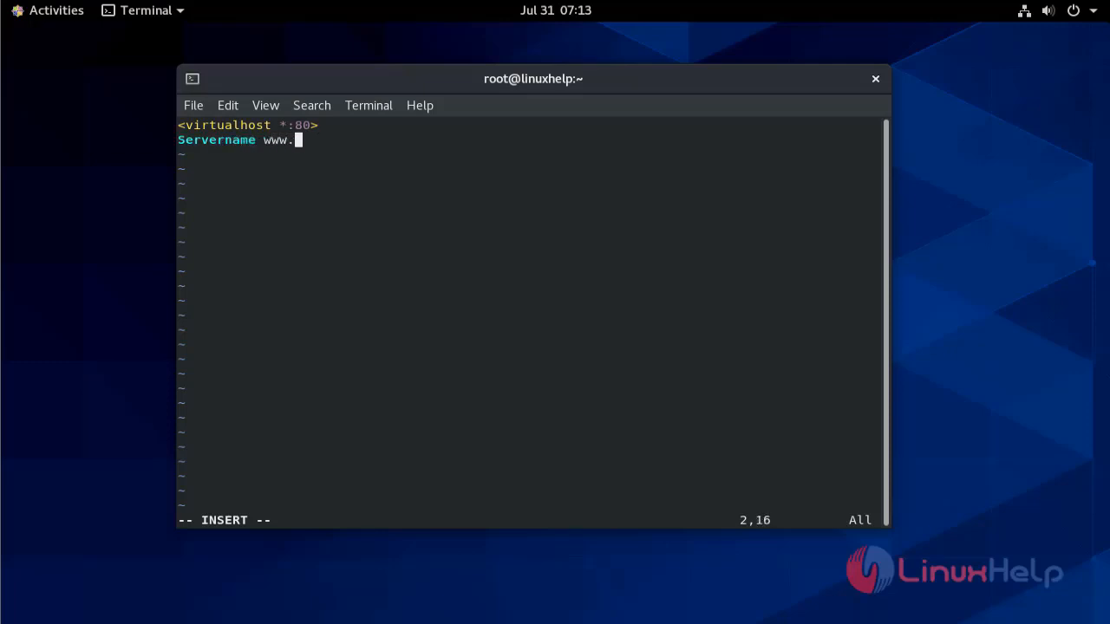
type("linuxhelp1")
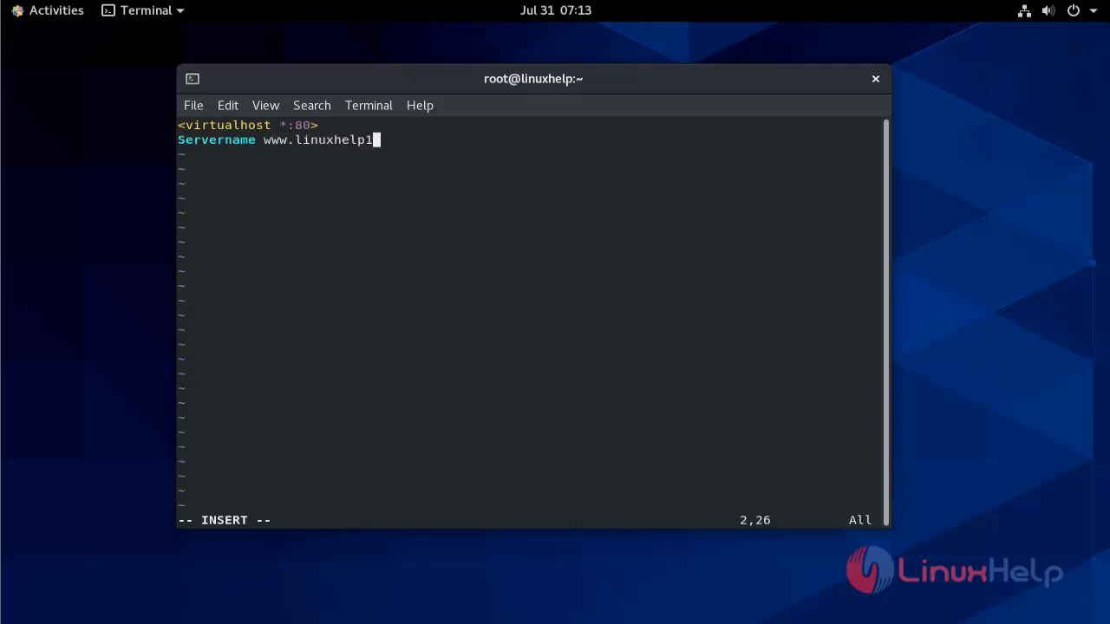
type(".com")
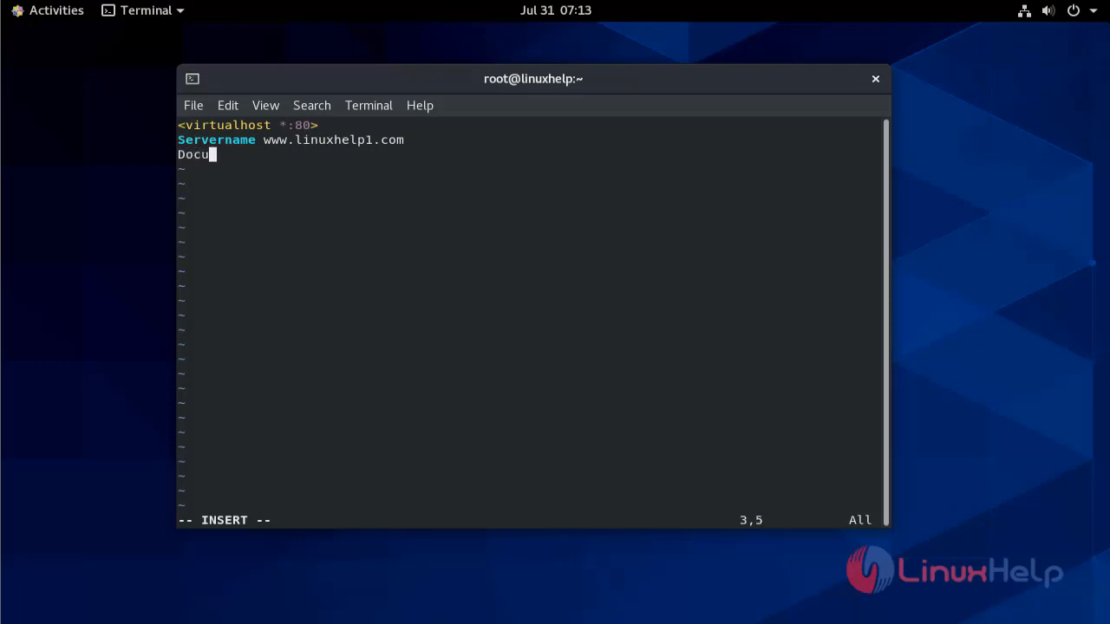
type("mentroot")
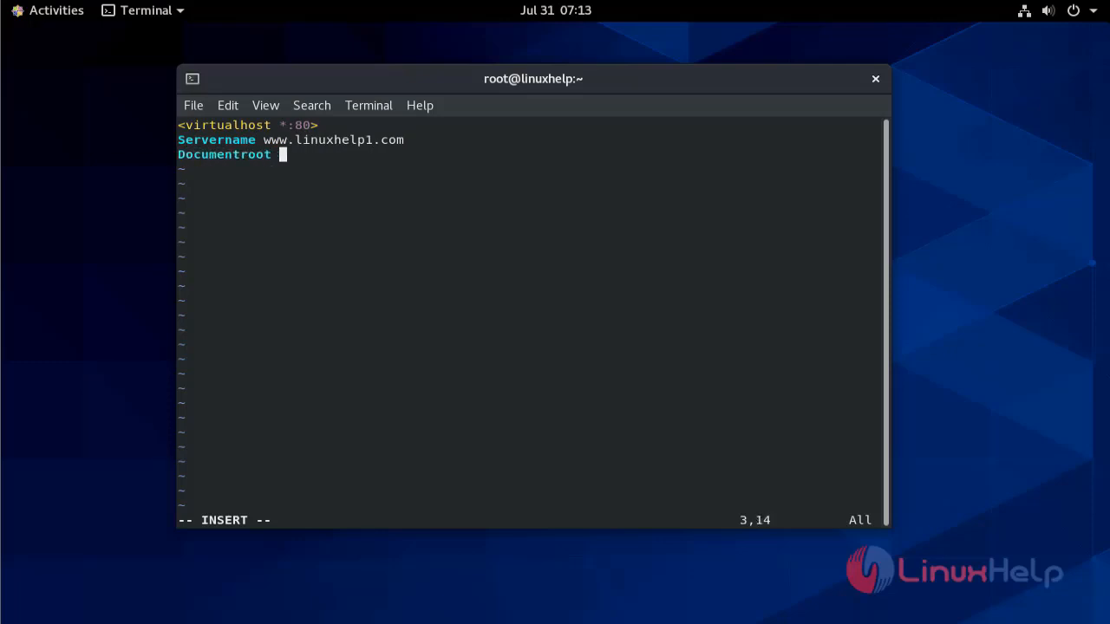
type("/var/www/")
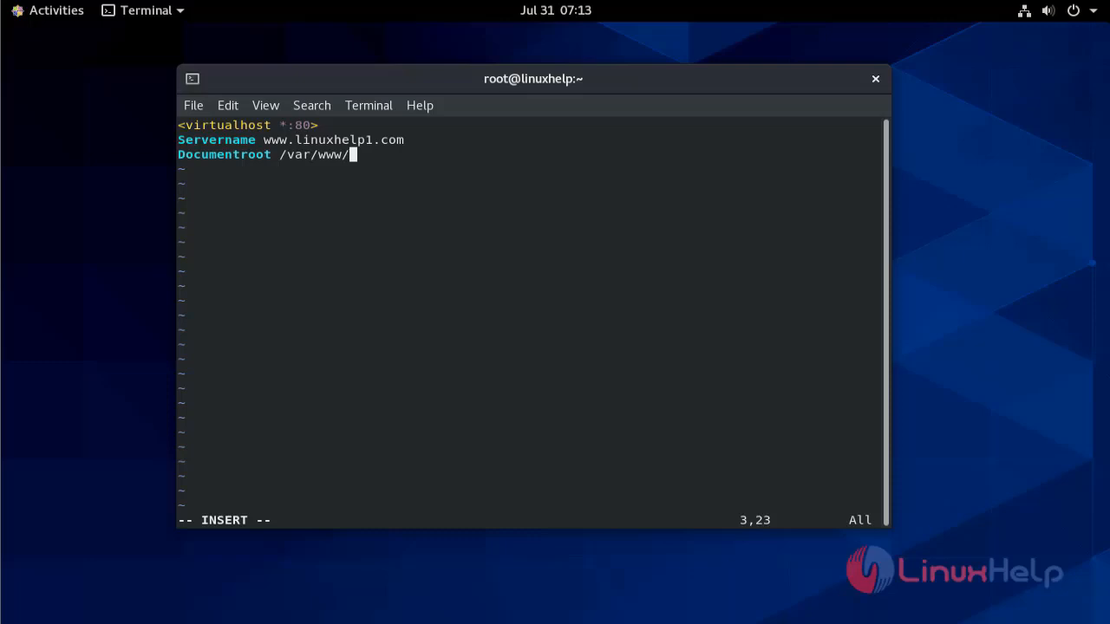
type("pluck")
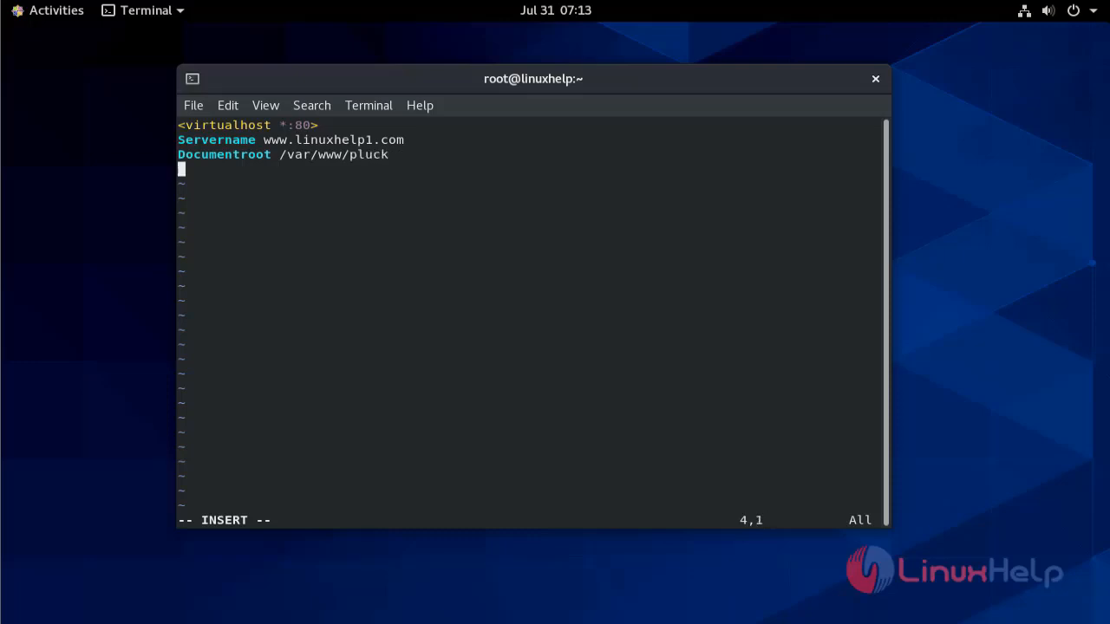
Add a Directory block for /var/www/pluck with AllowOverride all and Require all granted, then close the VirtualHost.
type("<directo")
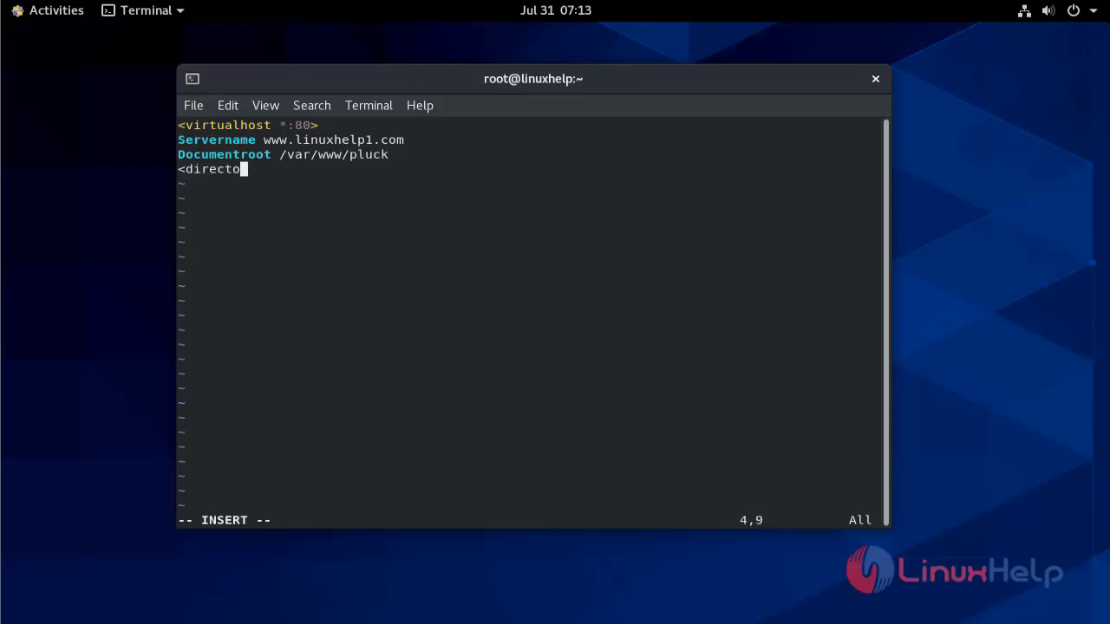
type("ry /var/")
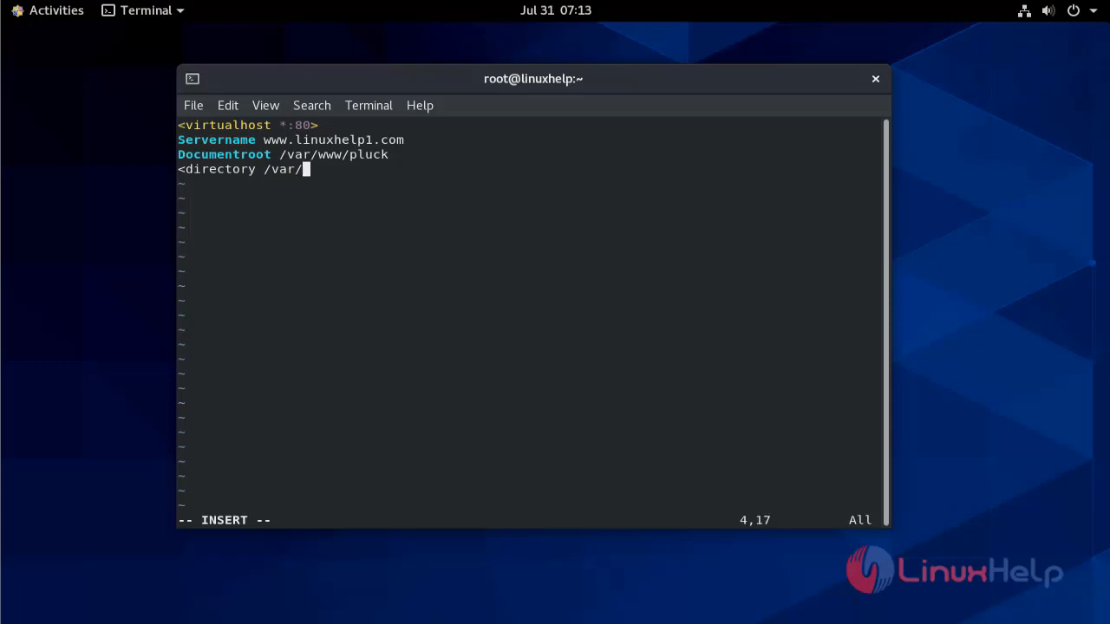
type("www/")
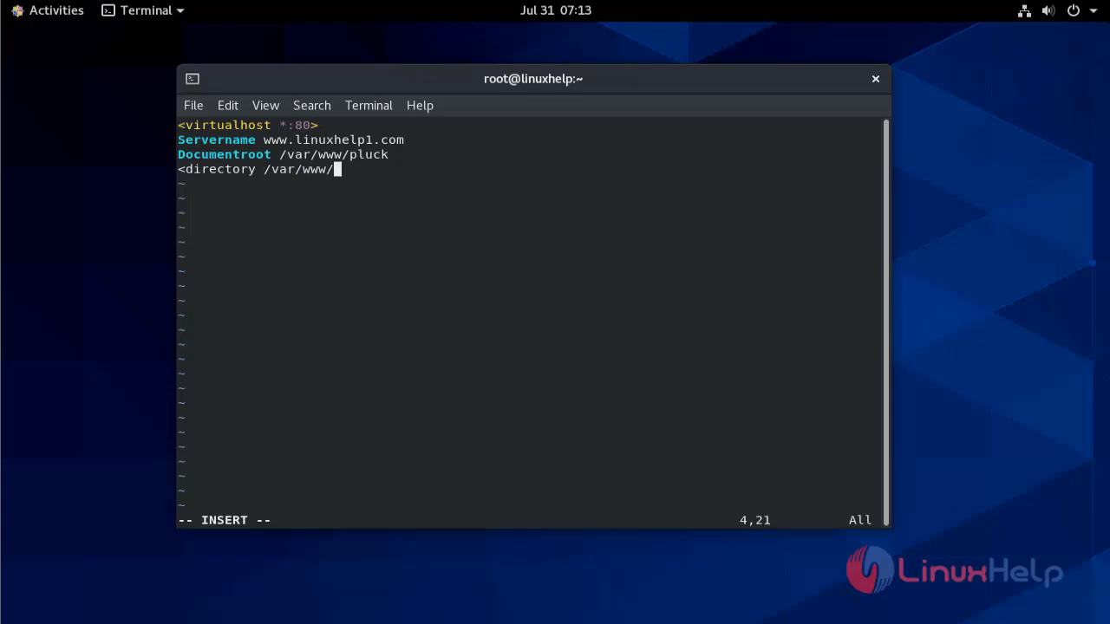
type("pluck")
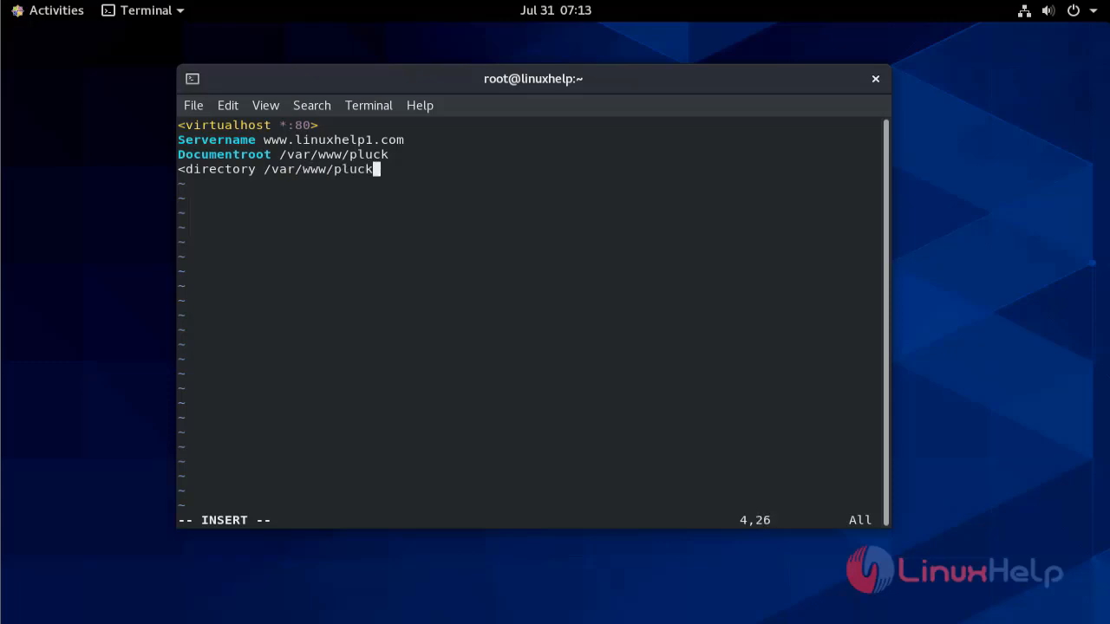
type(">")
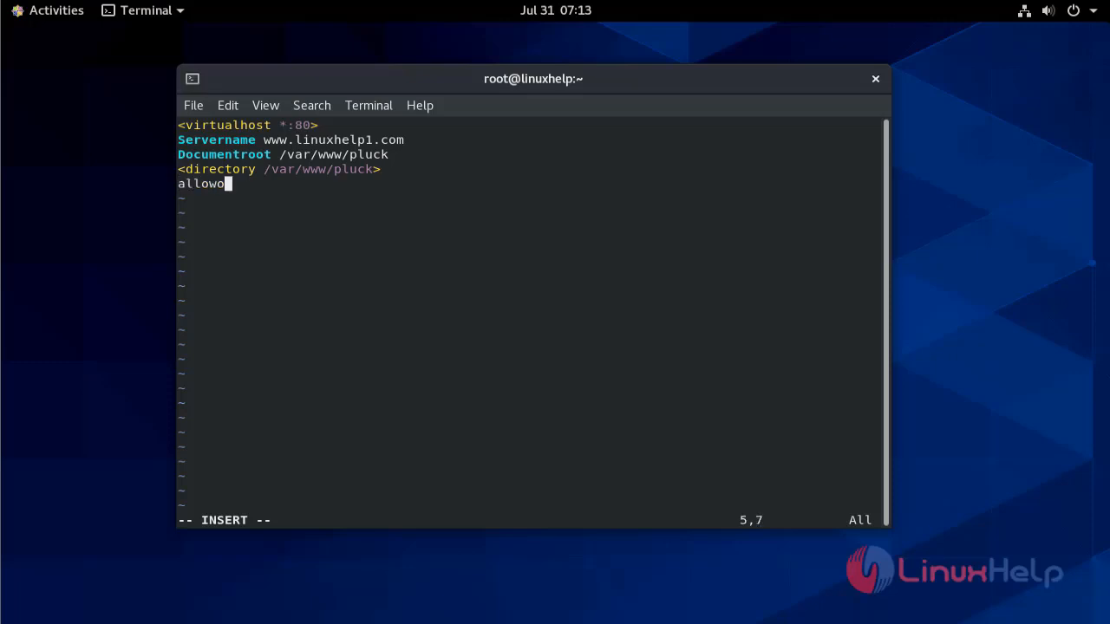
type("verride")
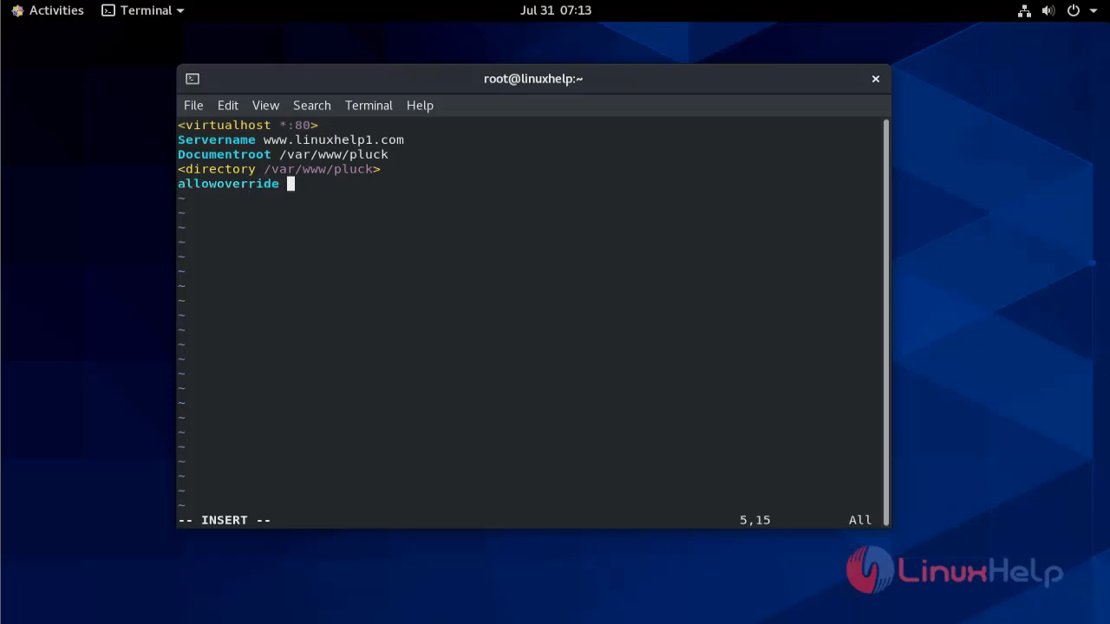
type("all")
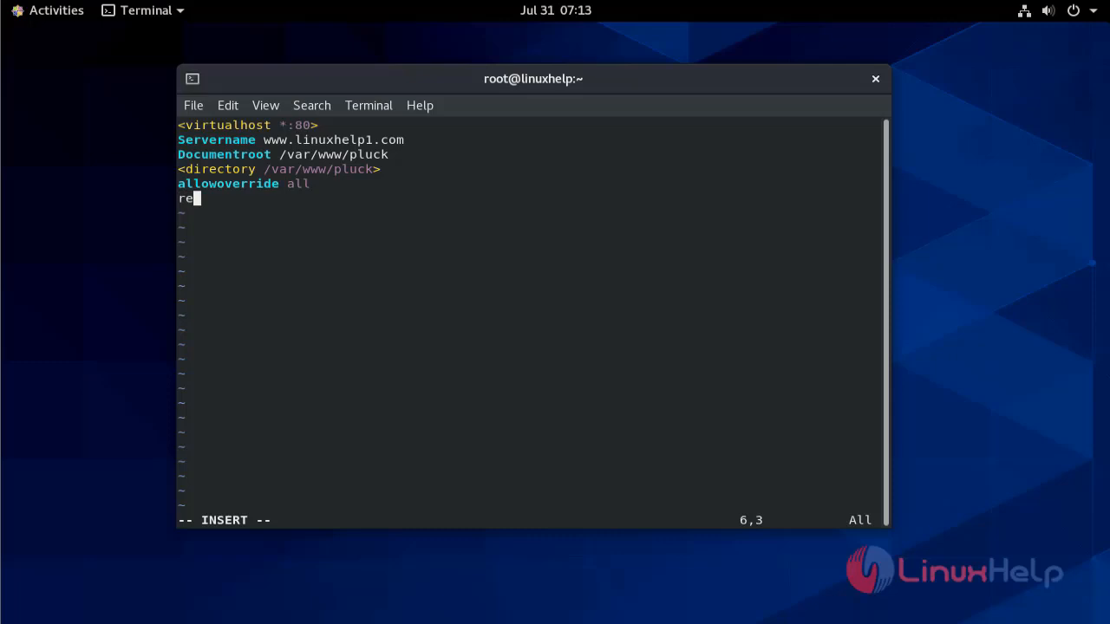
type("quire all")
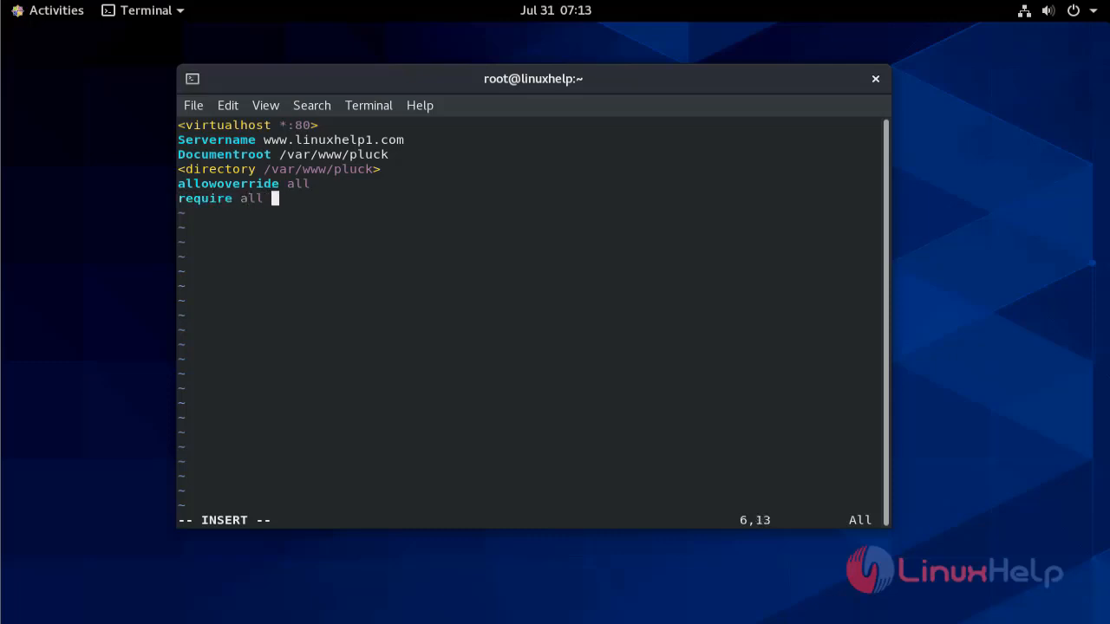
type("granted")
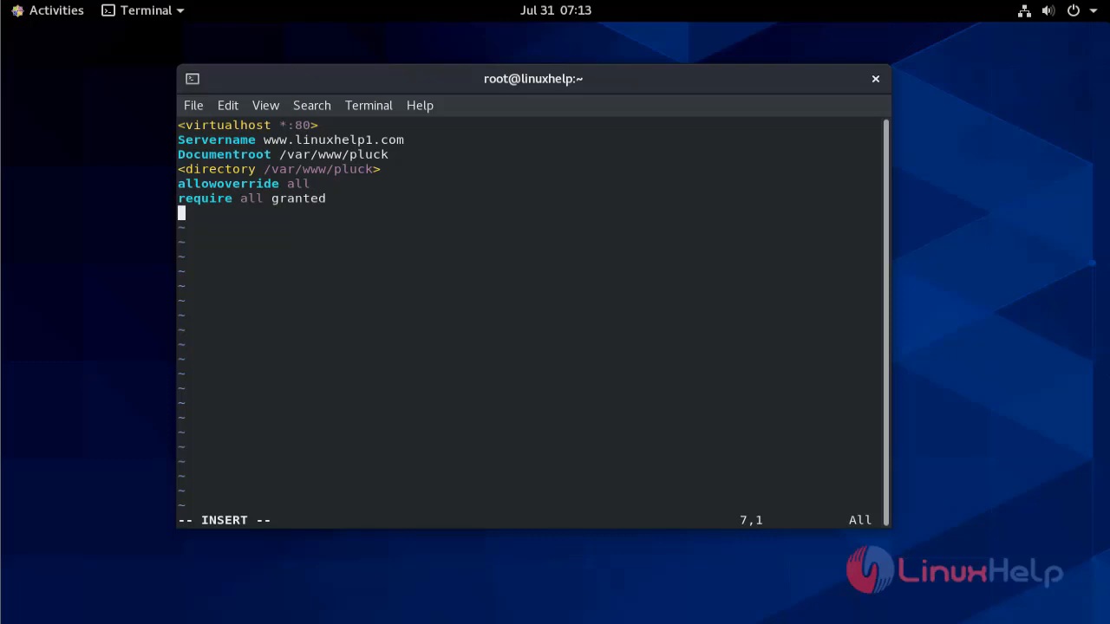
type("</directory>")
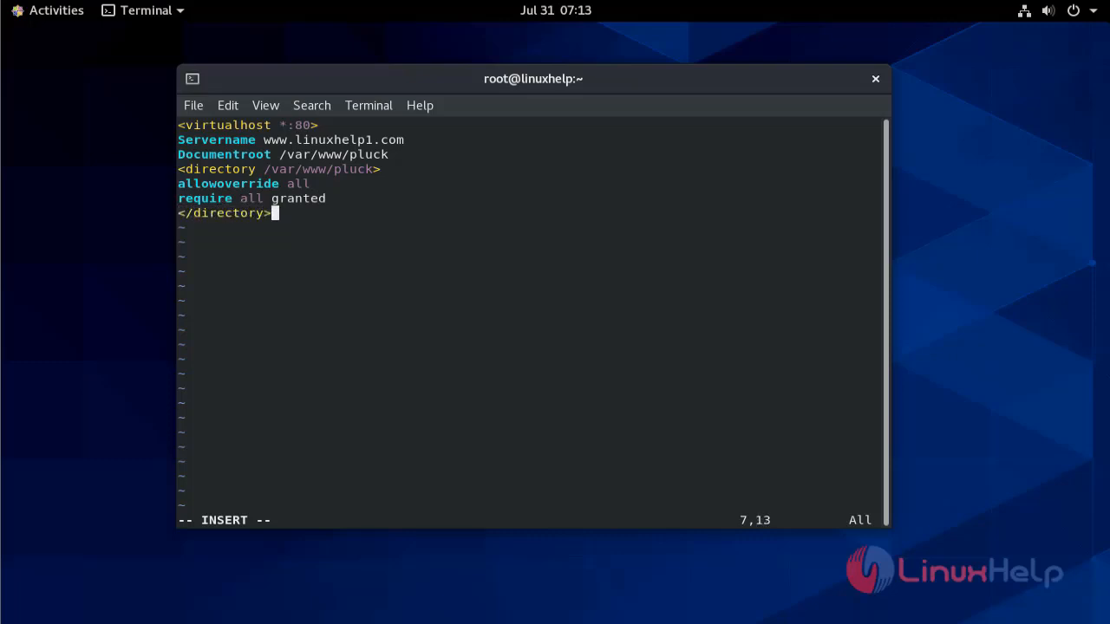
type("</vi")
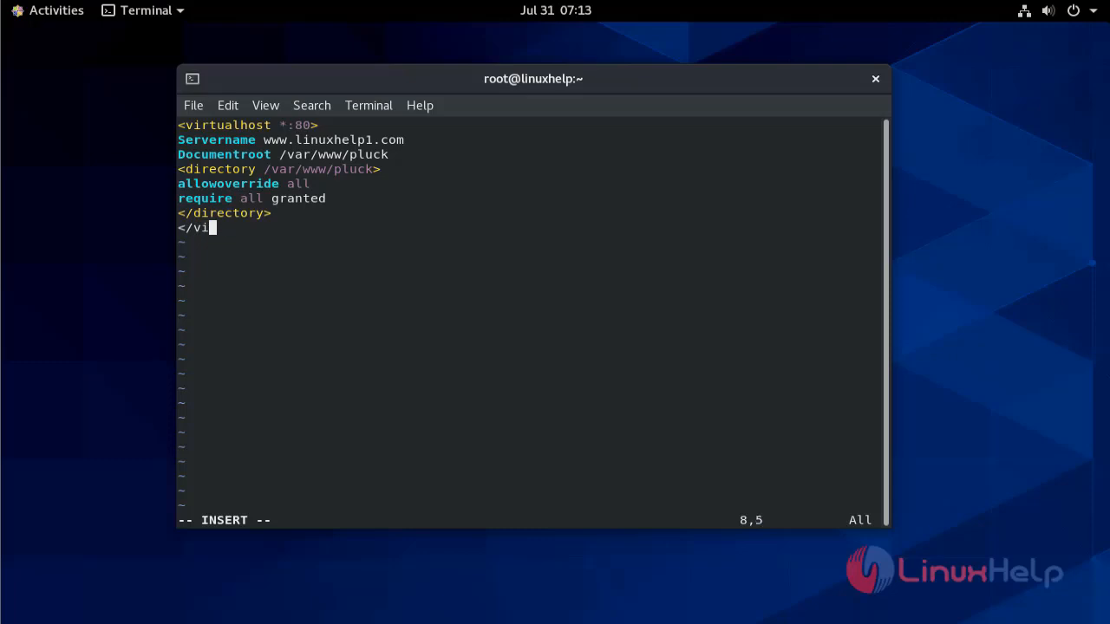
type("rtualho")
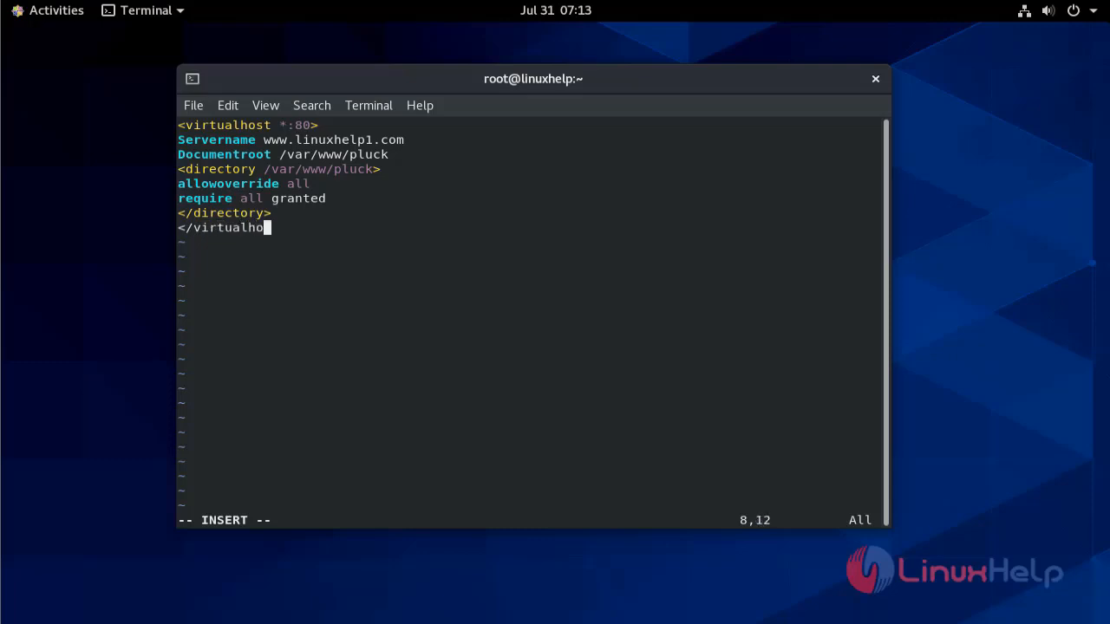
type("st>")
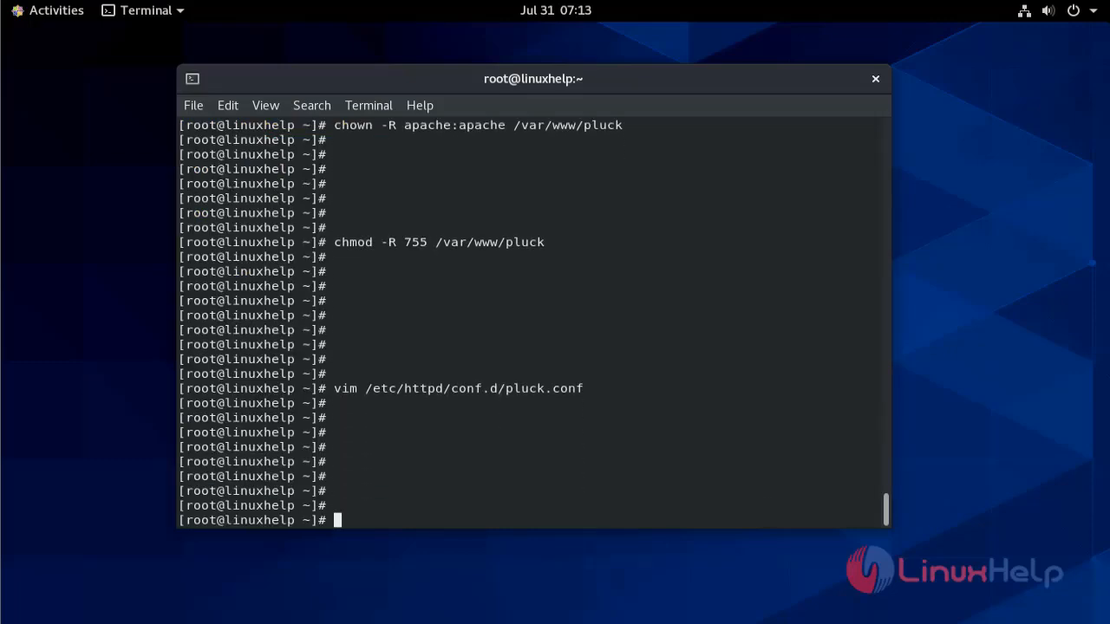
Restart the Apache httpd service with systemctl.
type("systemctl restart")
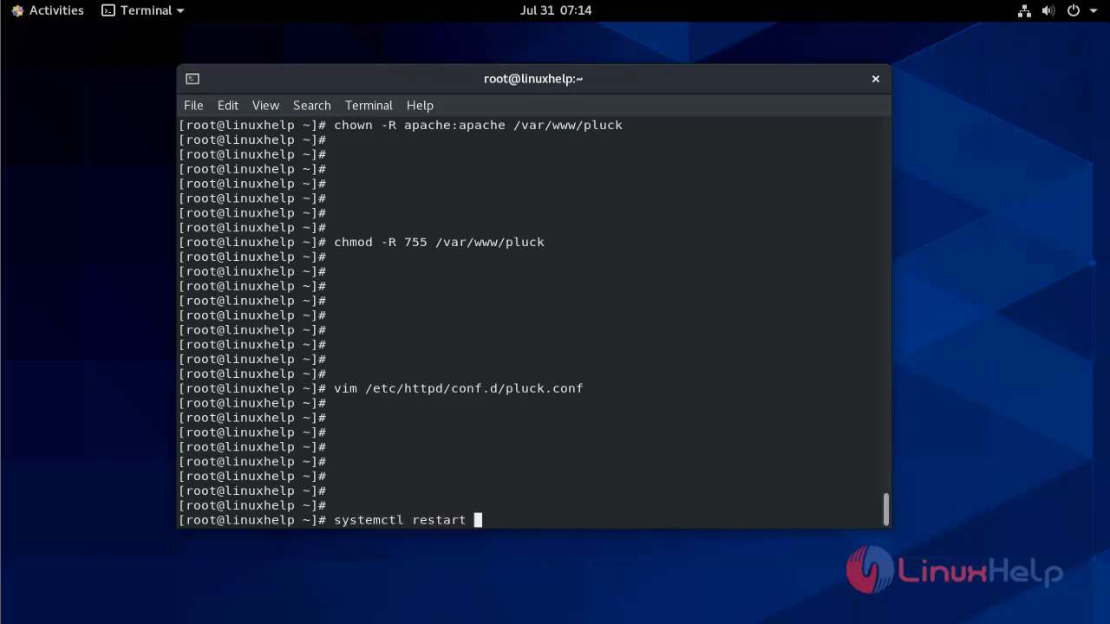
type("httpd")
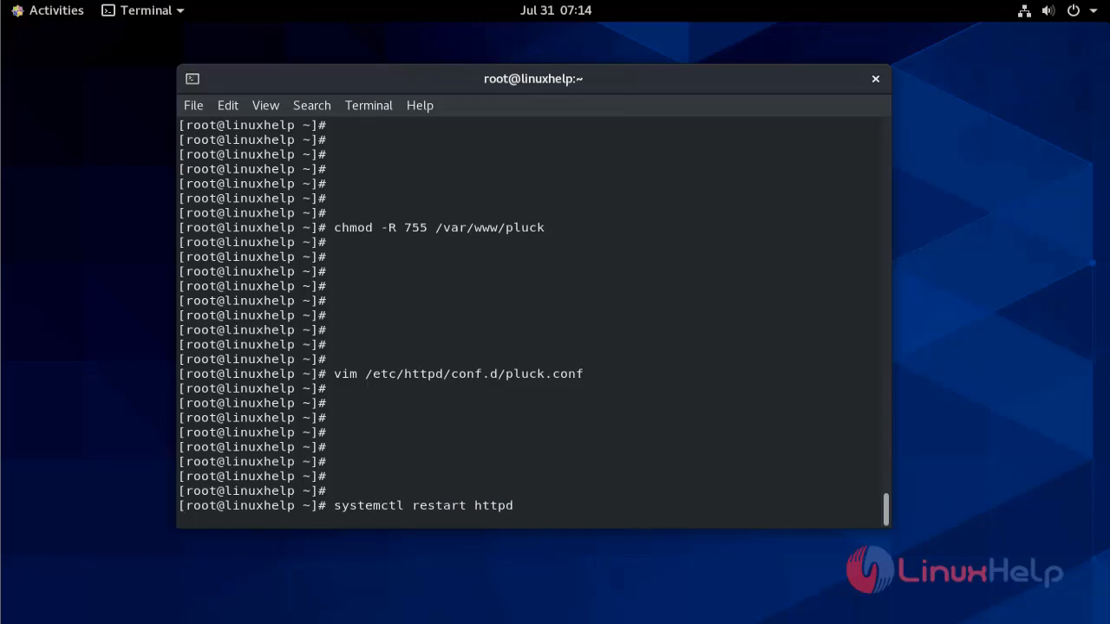
key("Return")
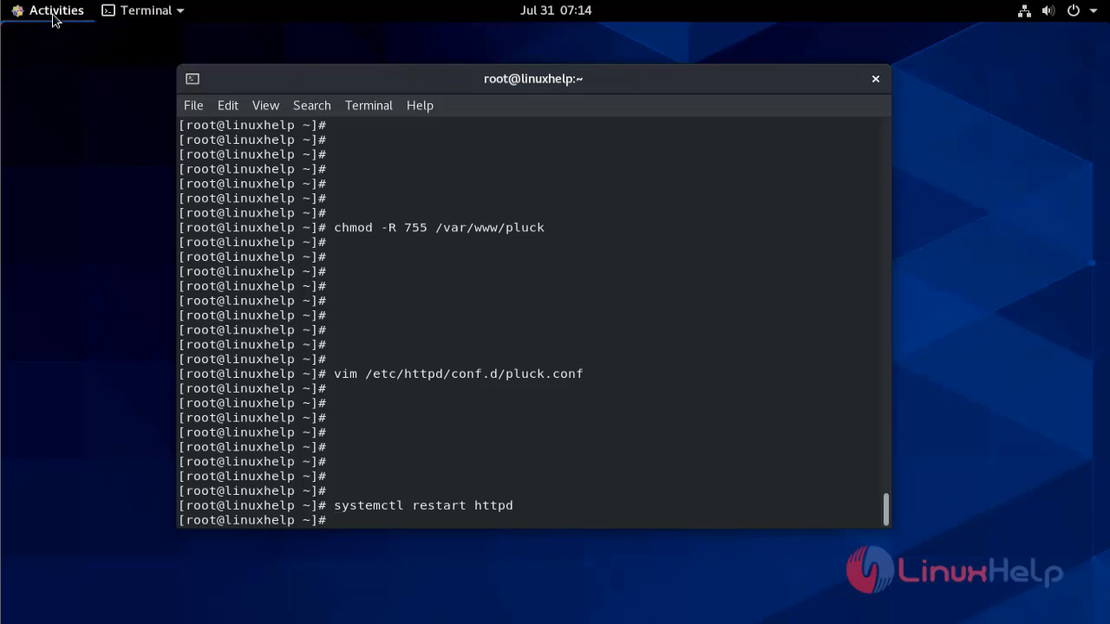
left_click(56, 10)
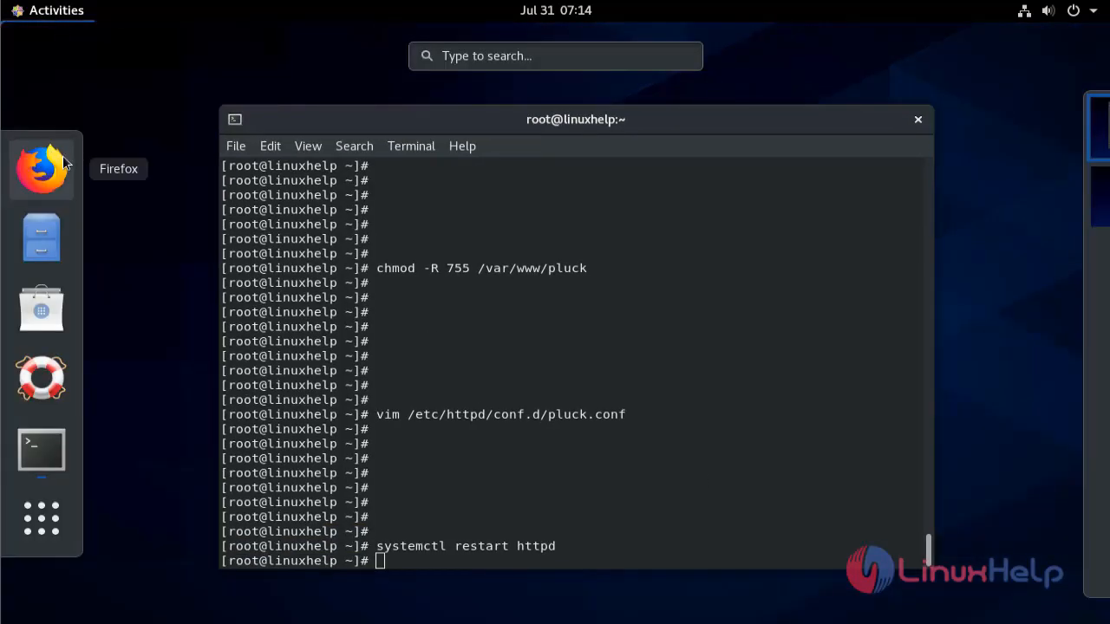
left_click(42, 168)
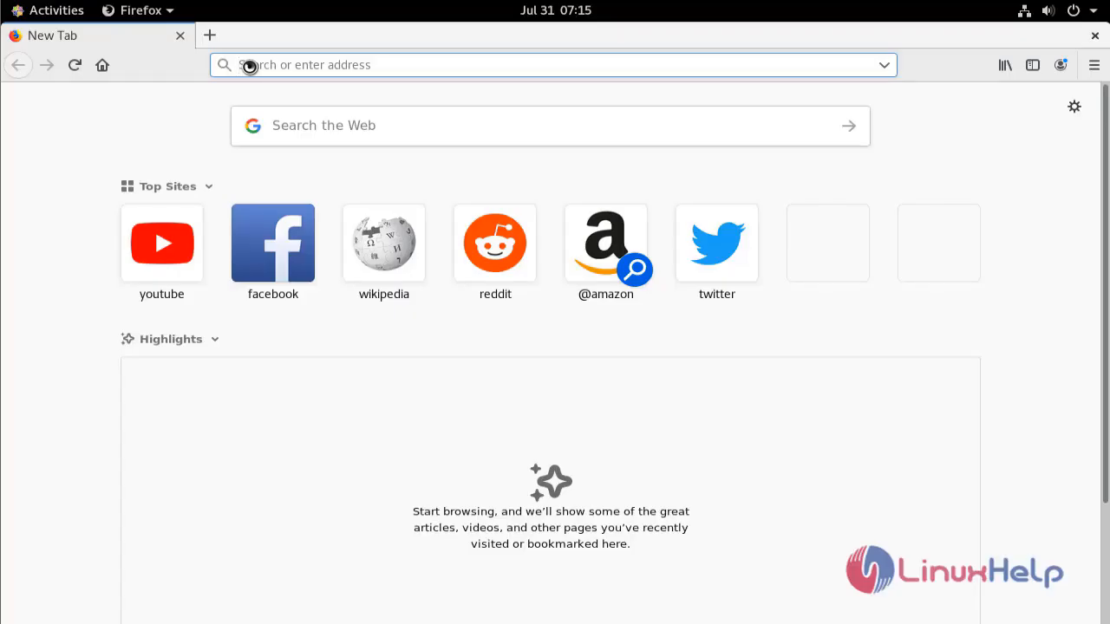
type("www.centos.org/")
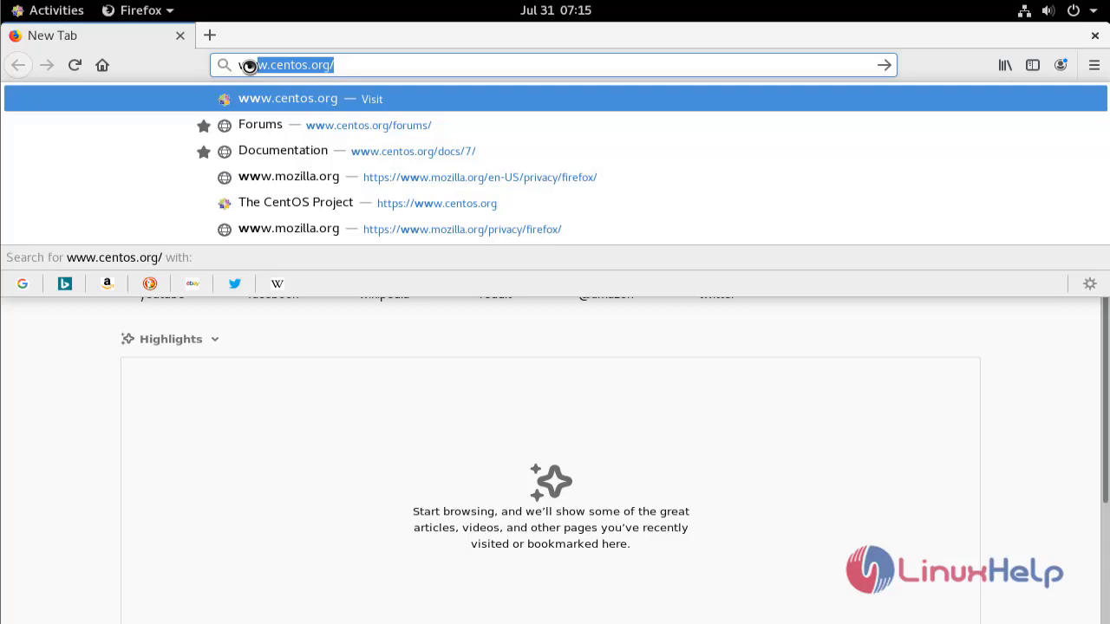
type("www.linu")
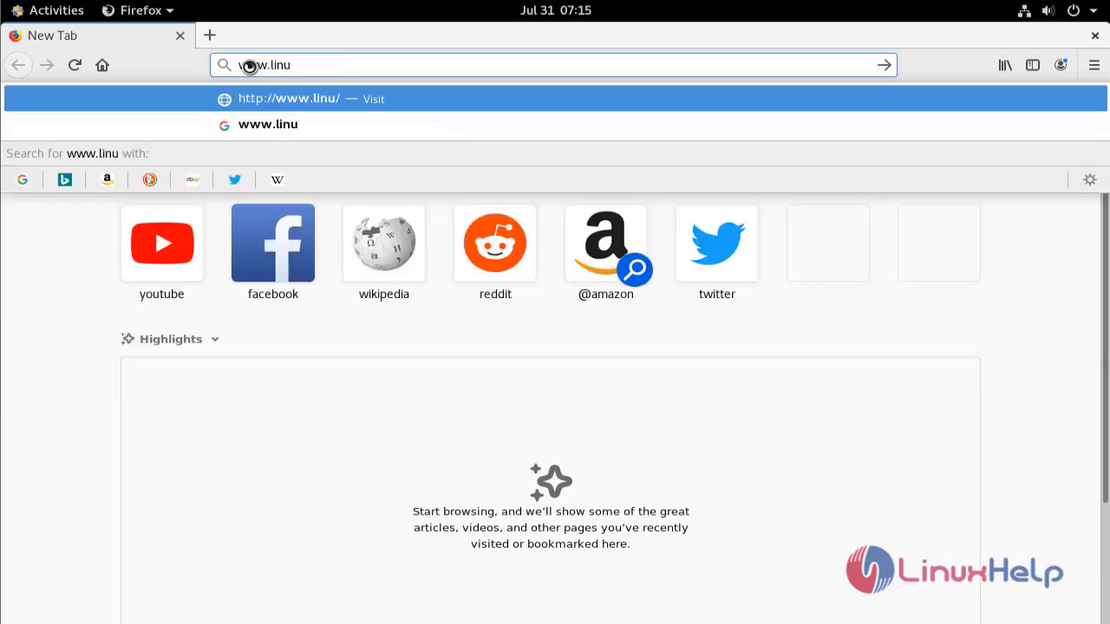
type("xhelp1.com/install.php")
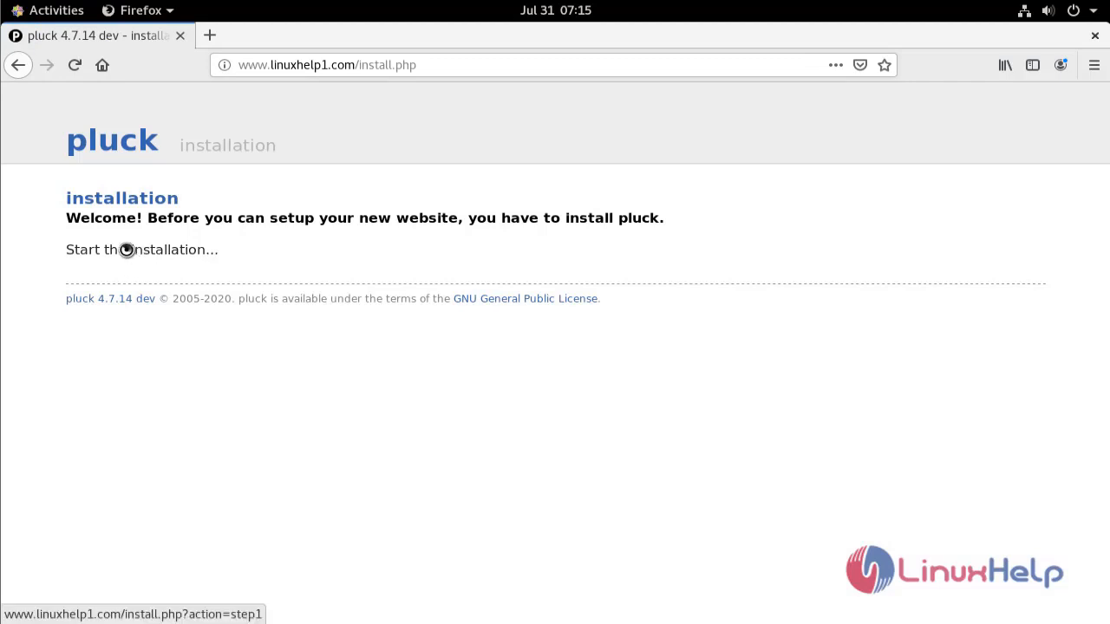
Start the Pluck installation and proceed past the writable files check to the site information form.
left_click(143, 250)
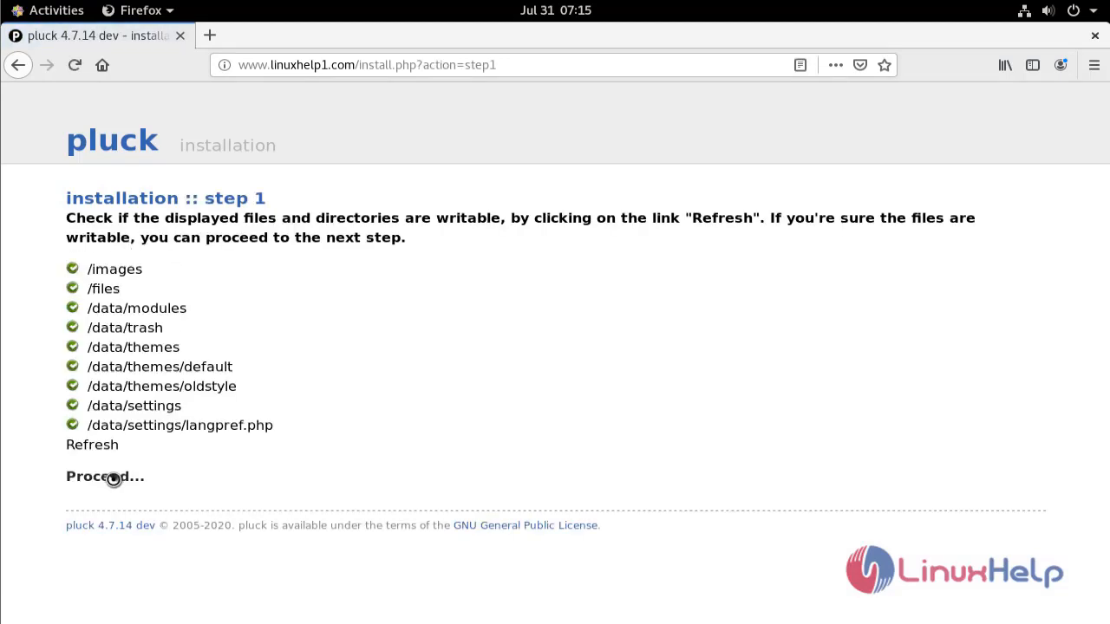
mouse_move(104, 475)
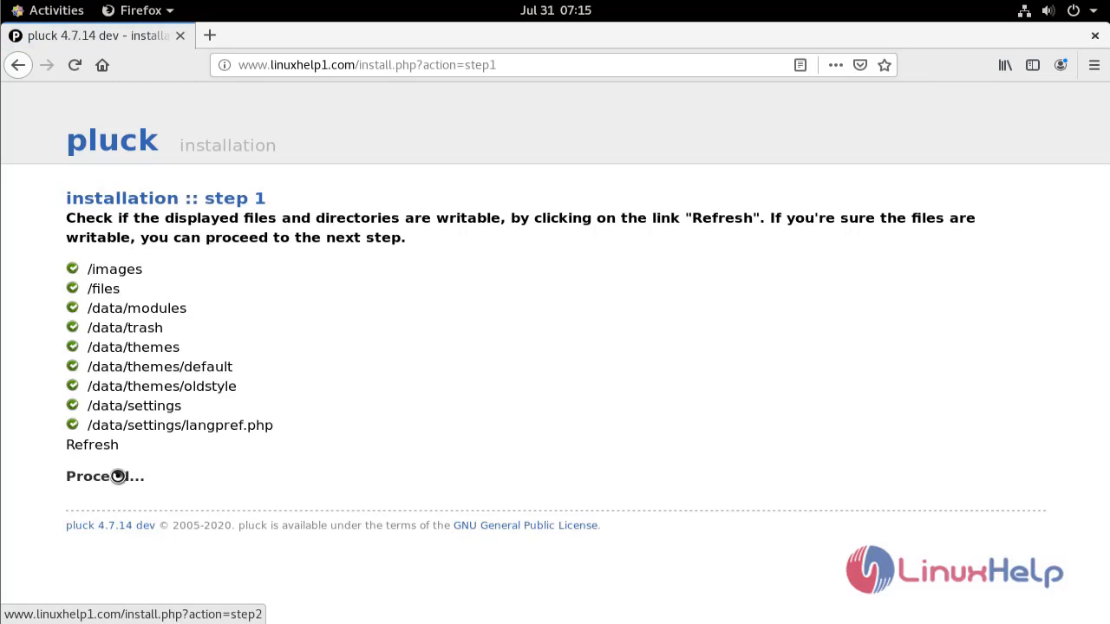
left_click(104, 475)
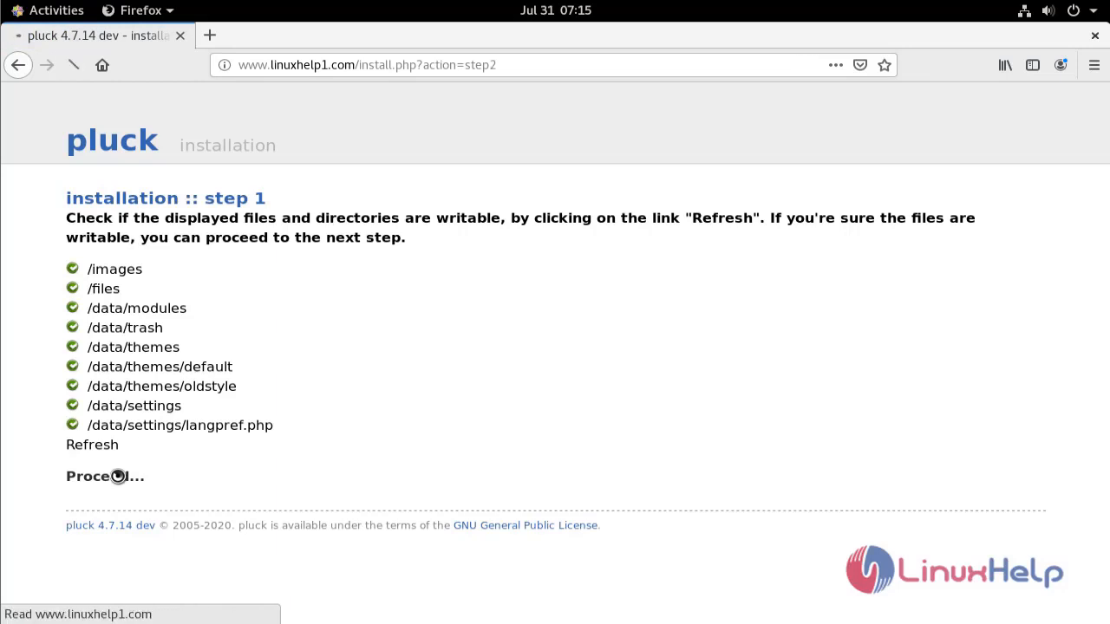
left_click(101, 475)
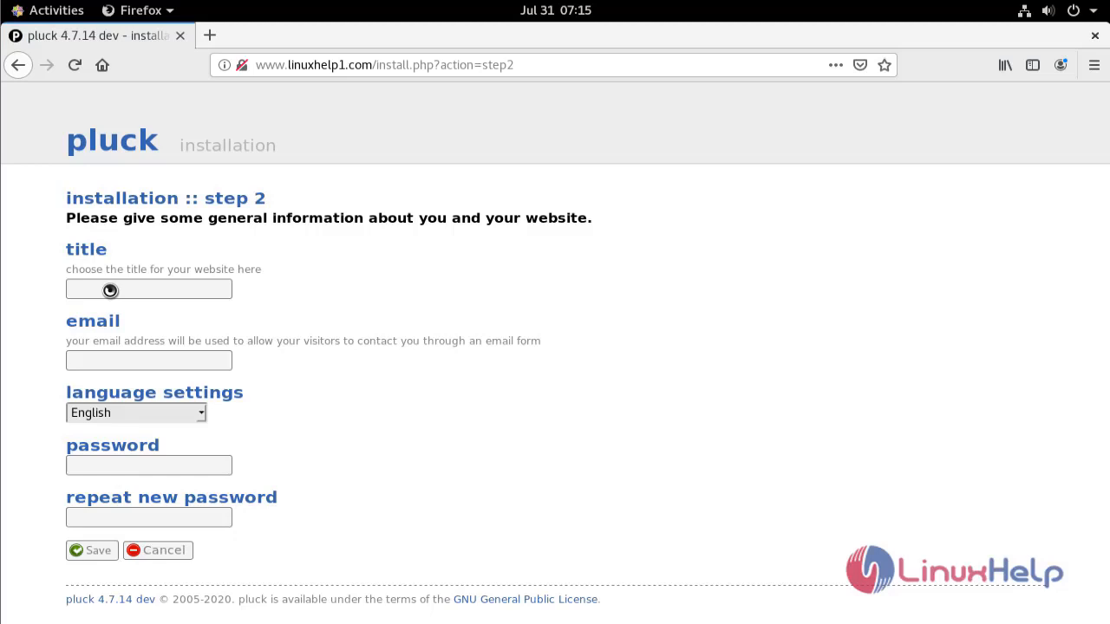
Enter the site title linuxhelp, admin email and password, and save the general information.
left_click(149, 288)
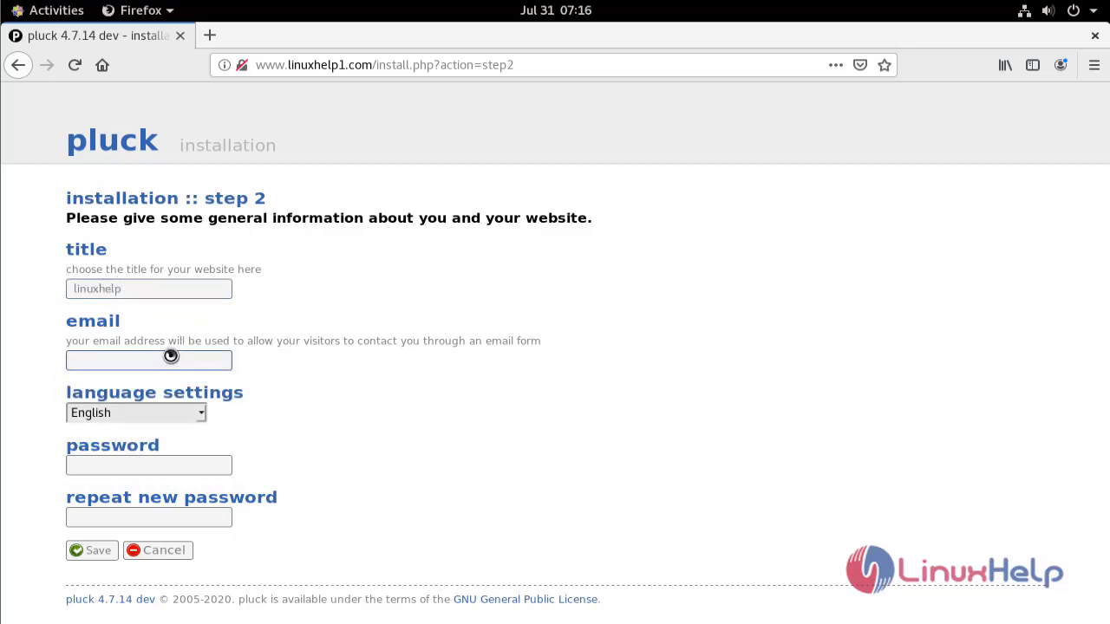
left_click(149, 359)
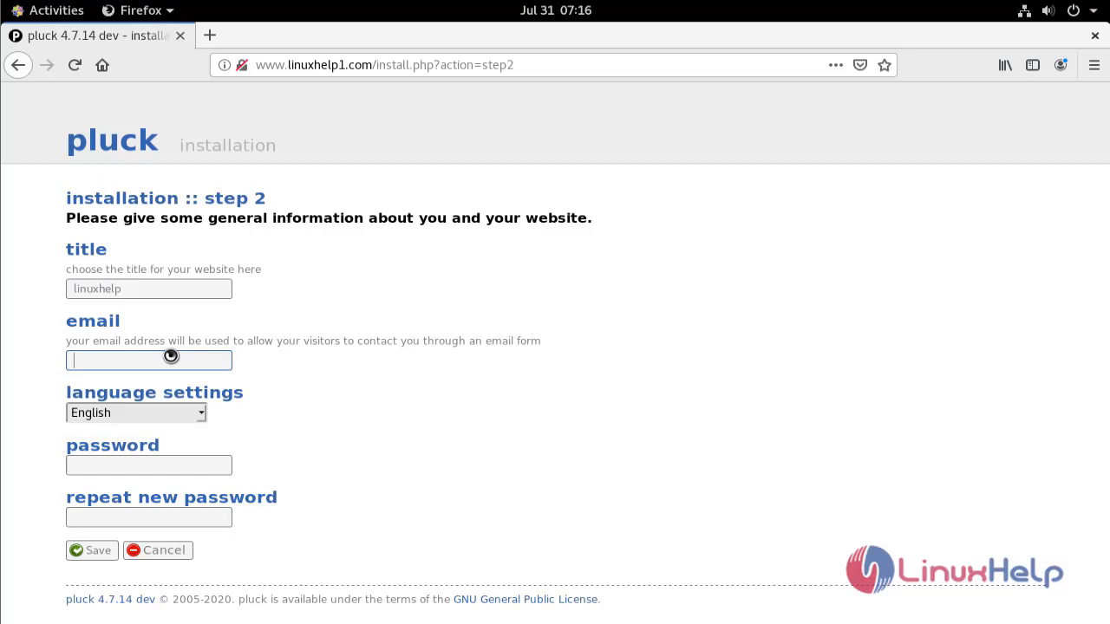
type("a")
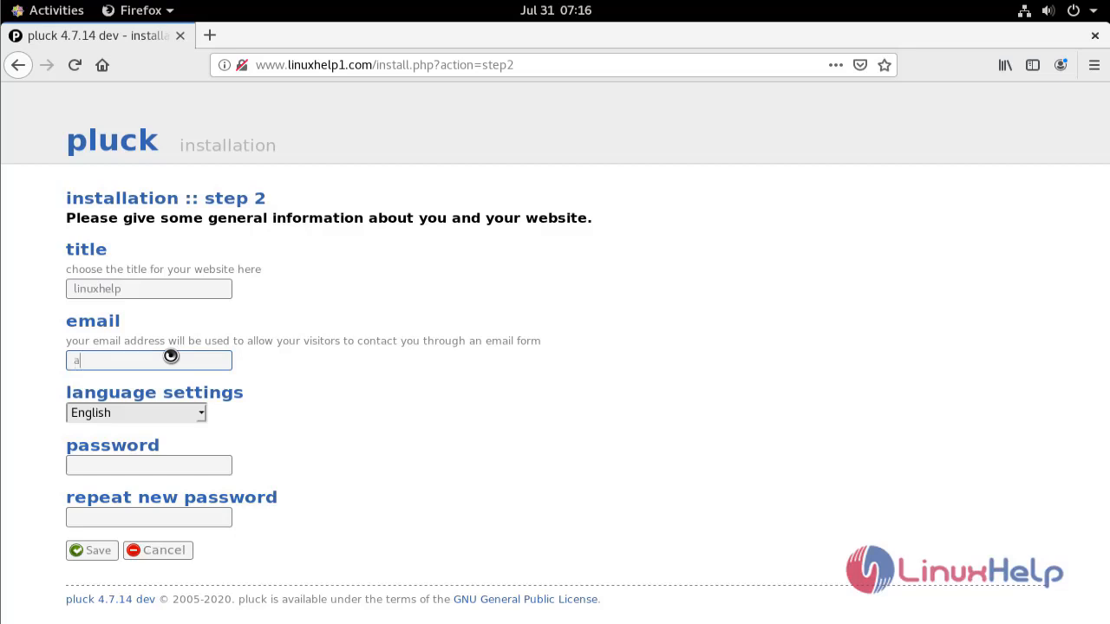
type("dmin@123.com")
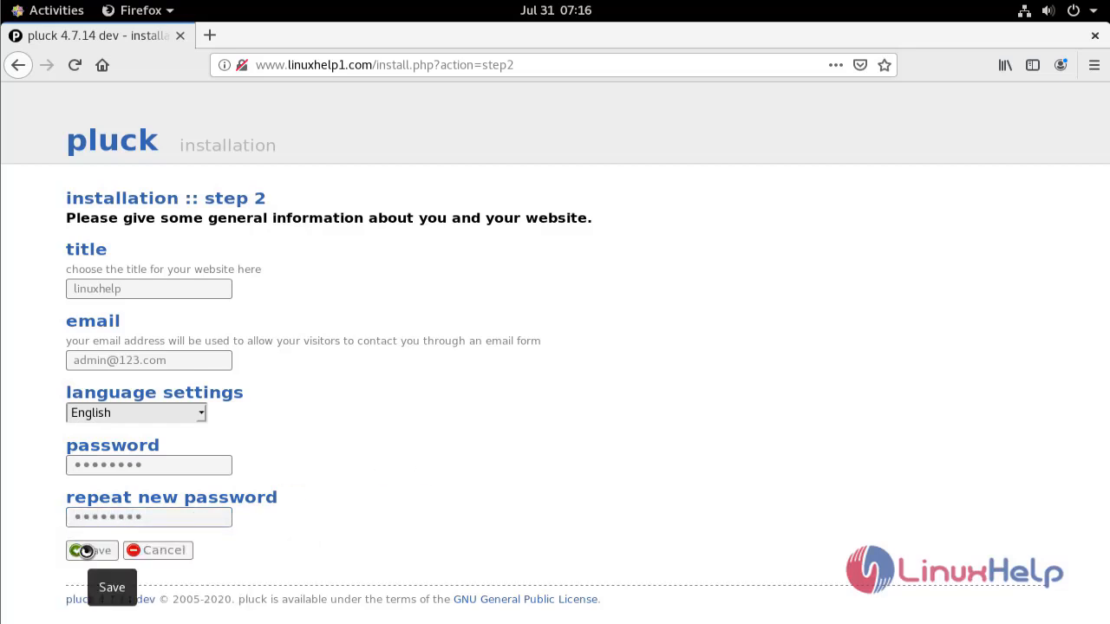
left_click(90, 550)
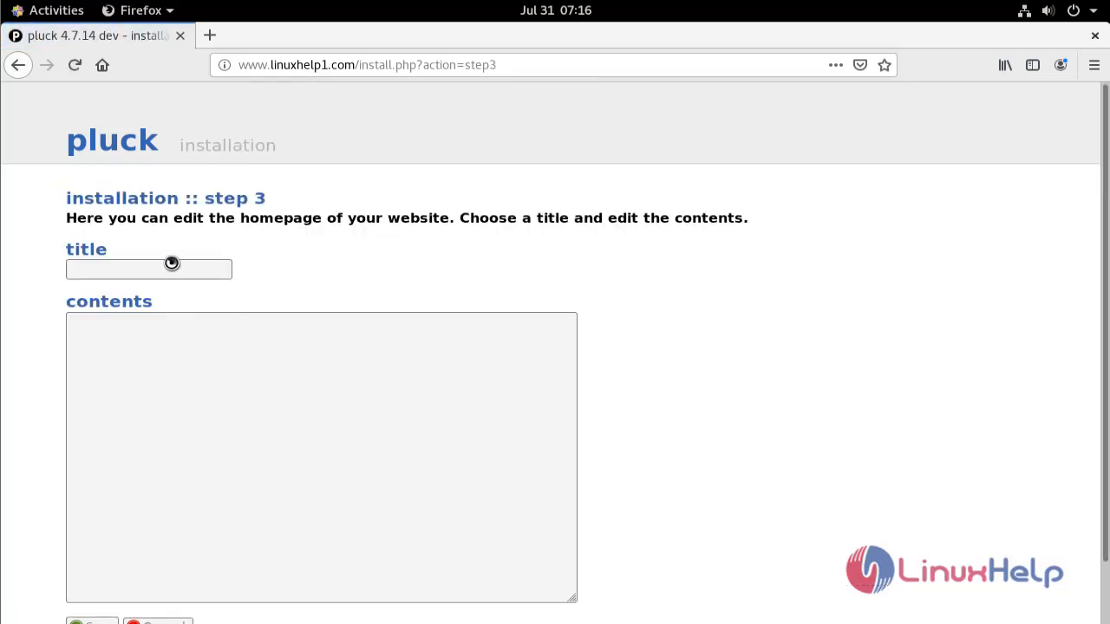
Set the homepage title to 'linuxhelp', finishing the installation, and go to the administration center.
type("linuxhelp")
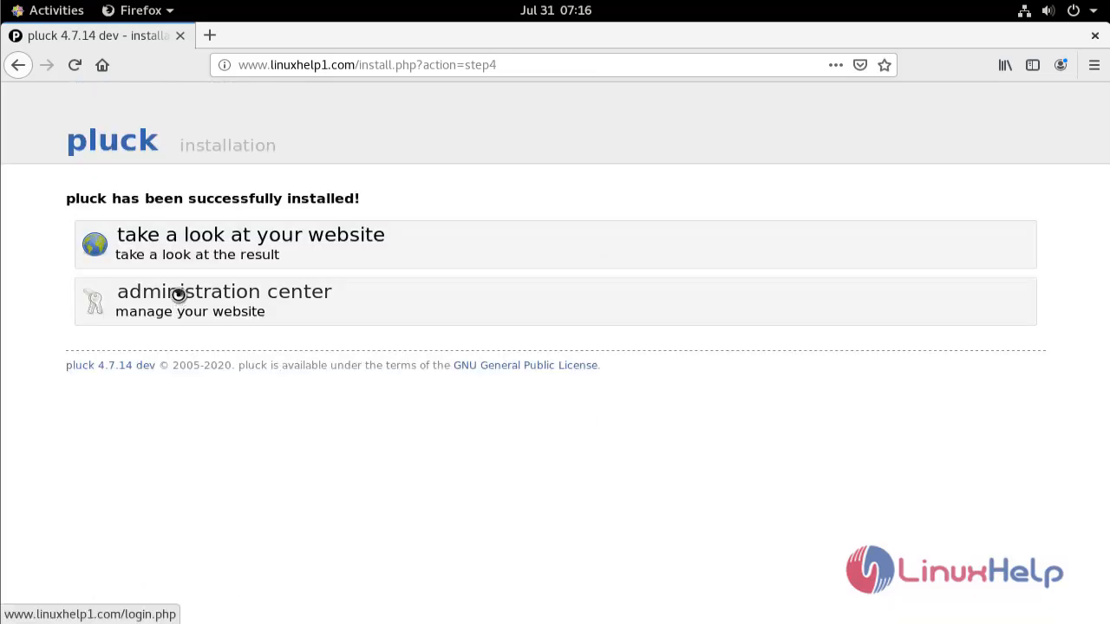
left_click(224, 291)
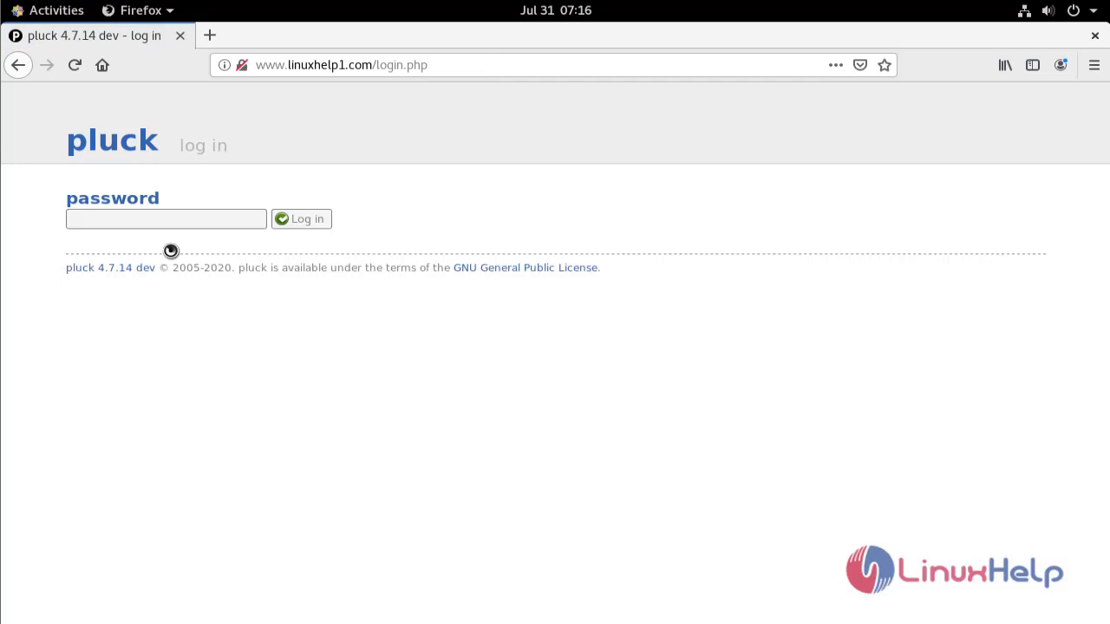
left_click(166, 219)
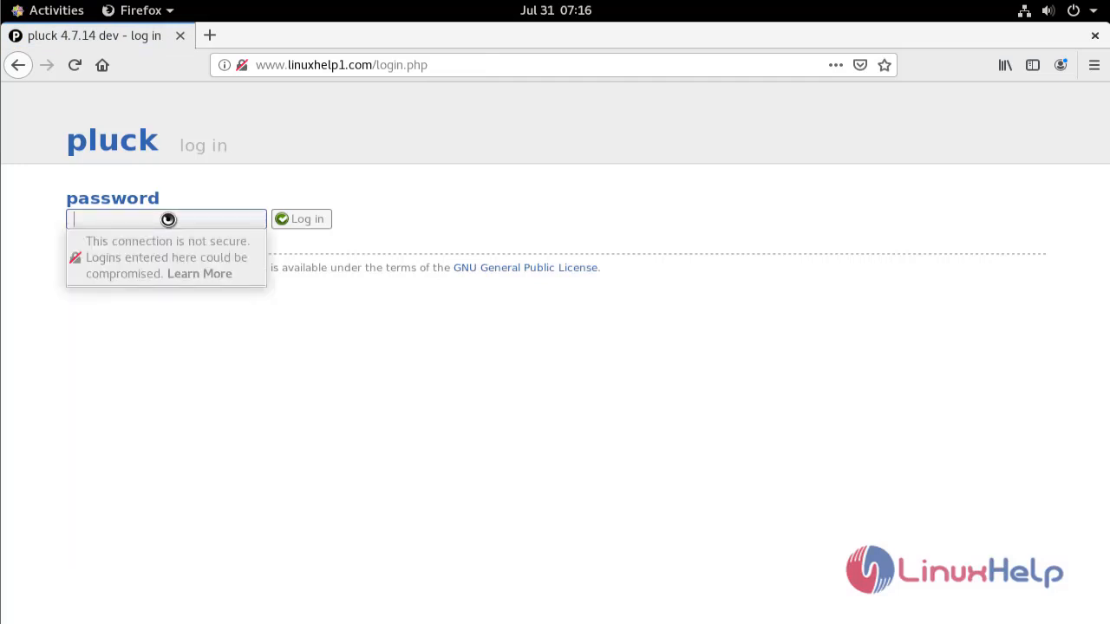
type("password")
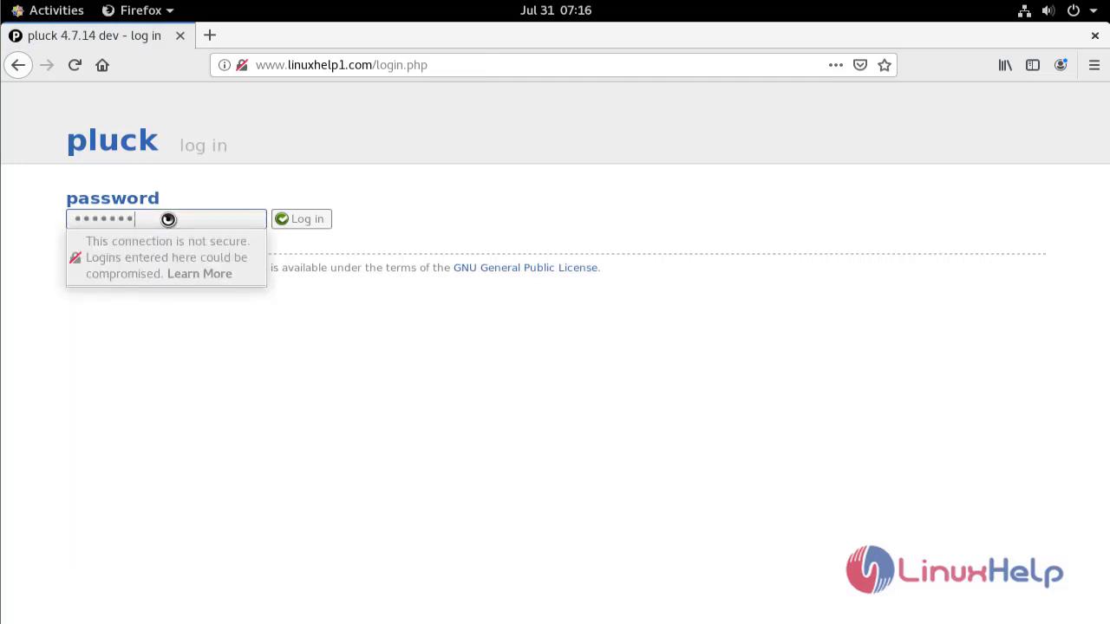
left_click(300, 218)
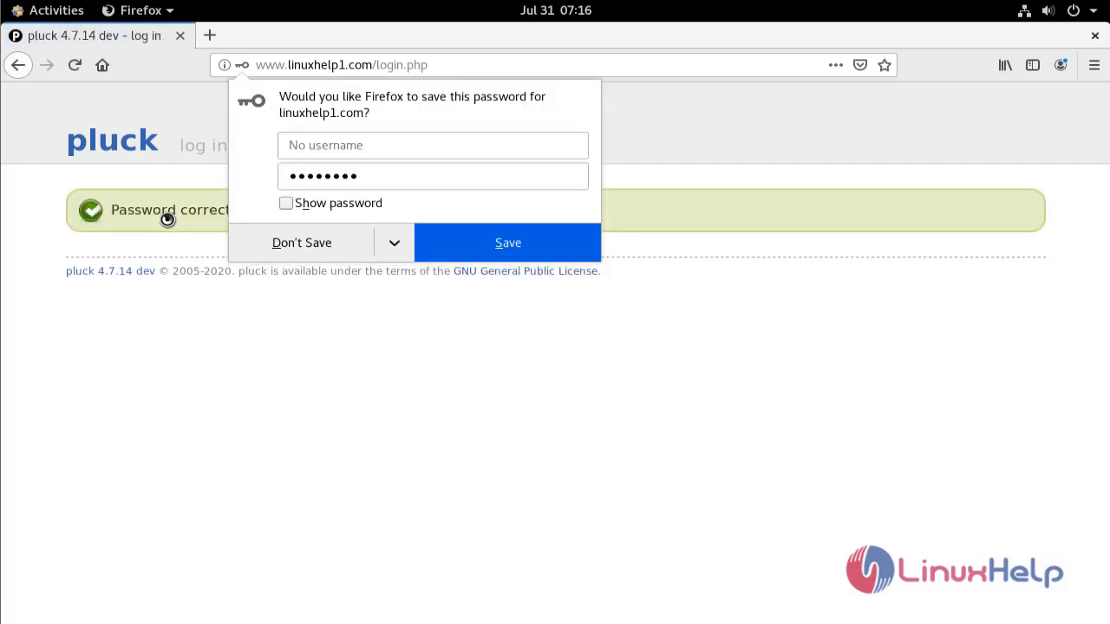